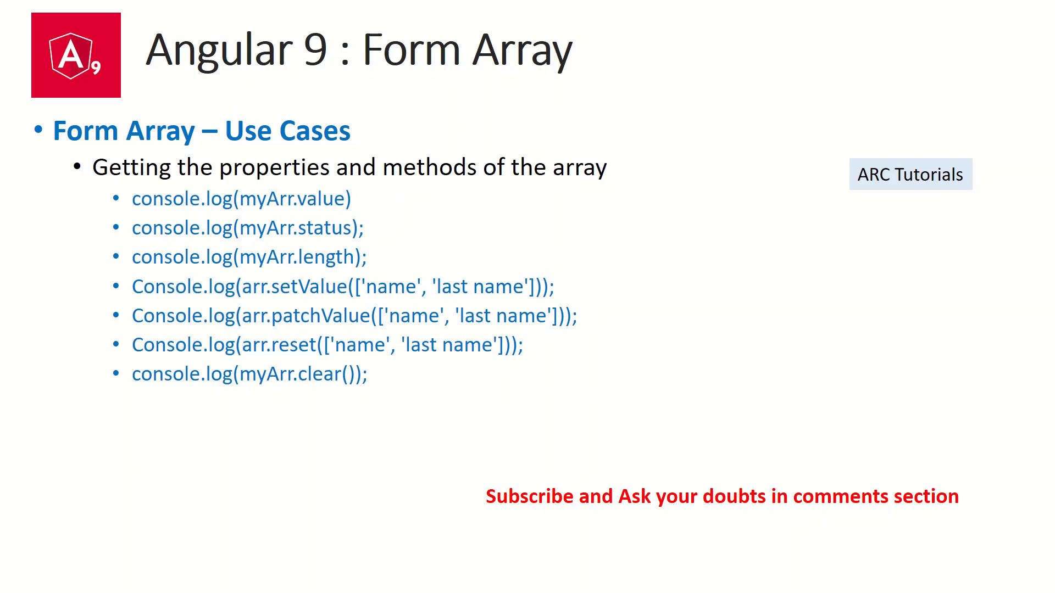
# - Switch from the PowerPoint slide back to the checkout component in the code editor
pyautogui.press('alt+tab')
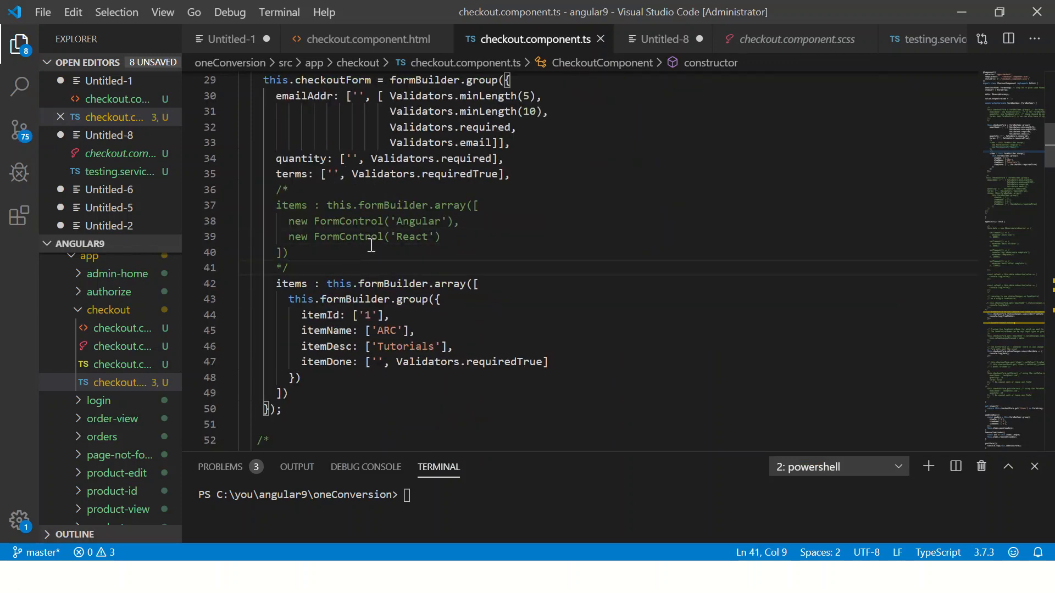
pyautogui.moveTo(277, 205); pyautogui.dragTo(289, 268)
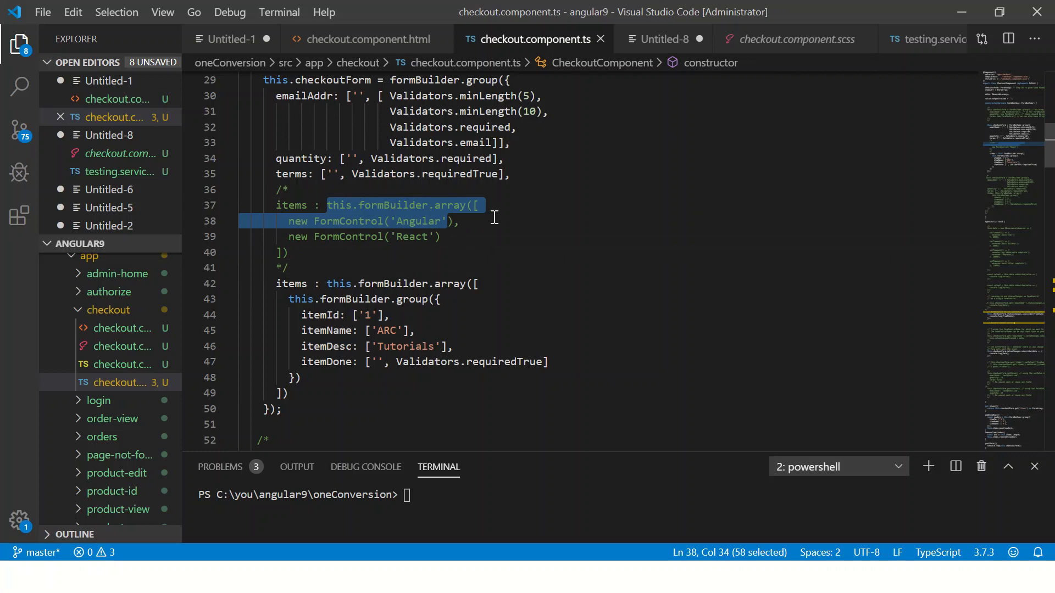
pyautogui.moveTo(481, 206); pyautogui.dragTo(441, 236)
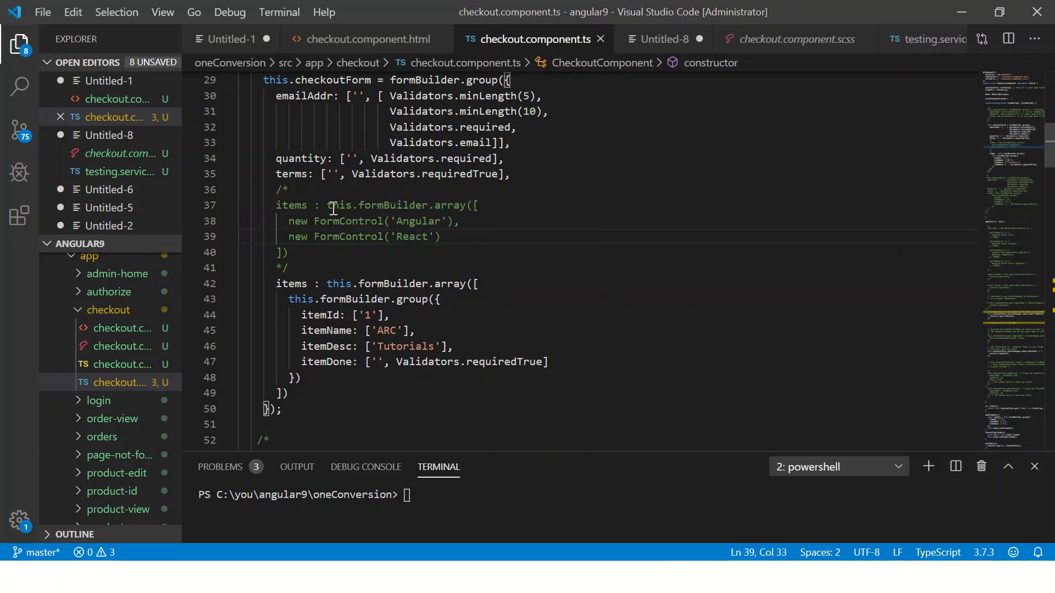
pyautogui.moveTo(287, 221); pyautogui.dragTo(289, 253)
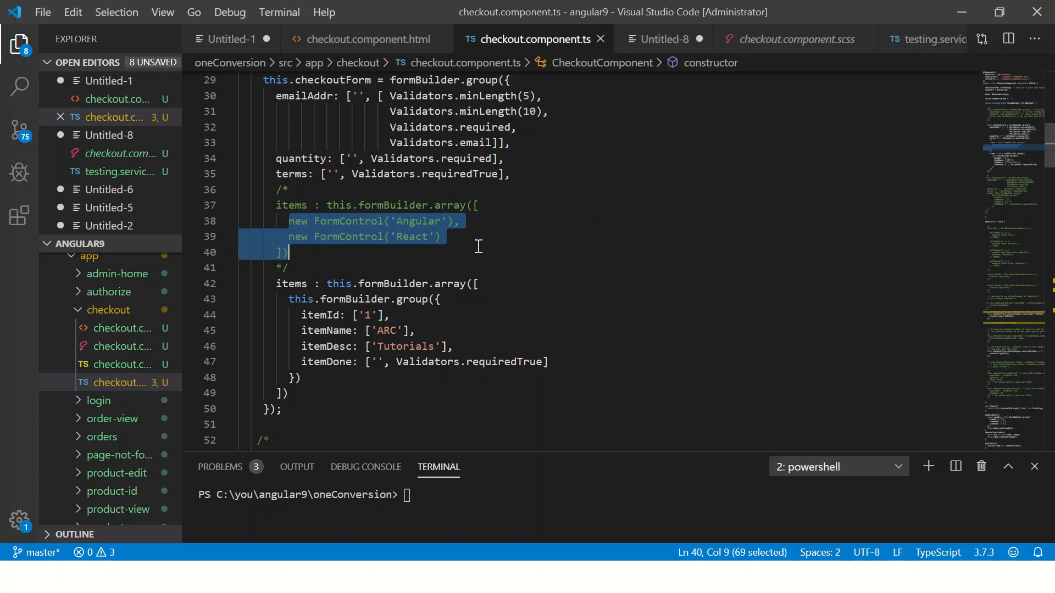
pyautogui.moveTo(455, 320)
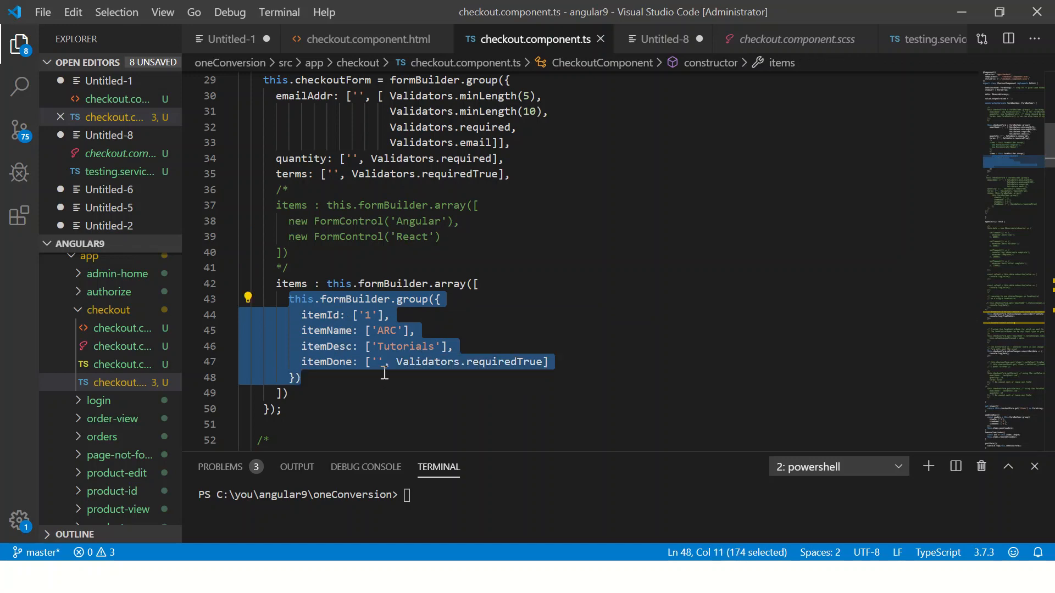
pyautogui.write(',')
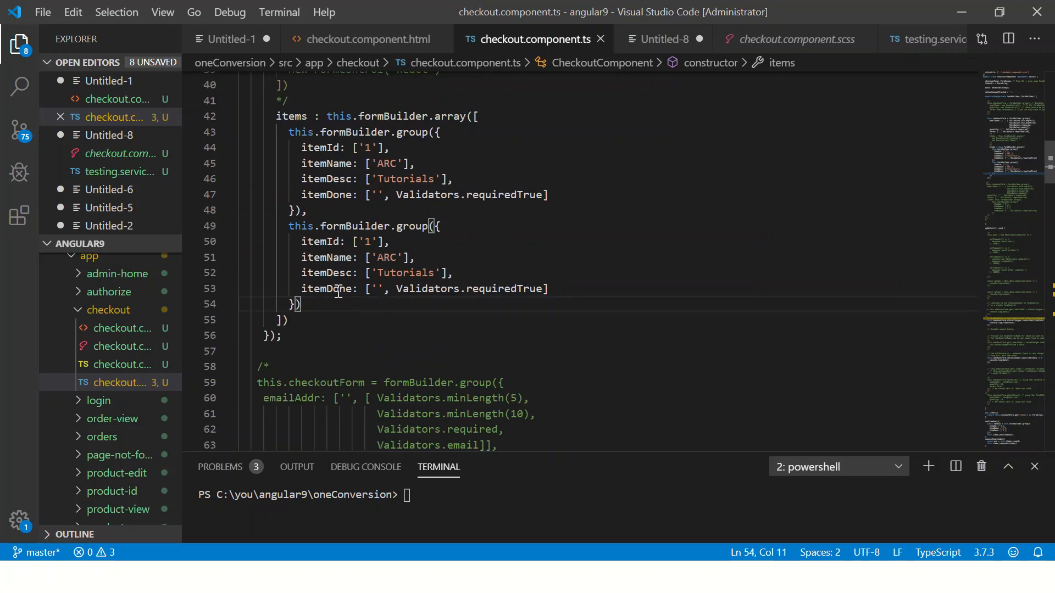
pyautogui.doubleClick(321, 303)
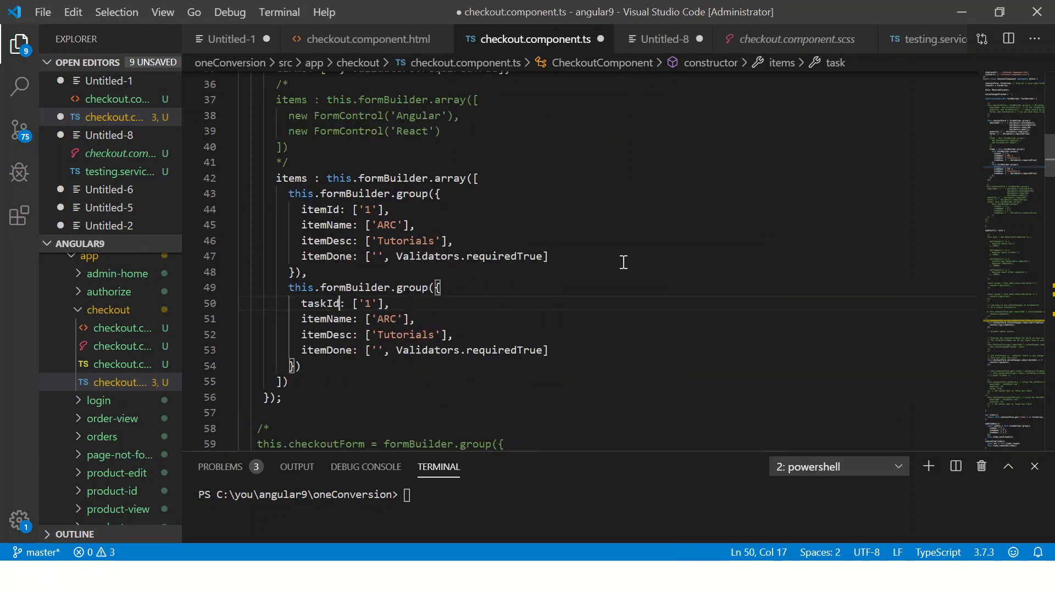
pyautogui.write('task')
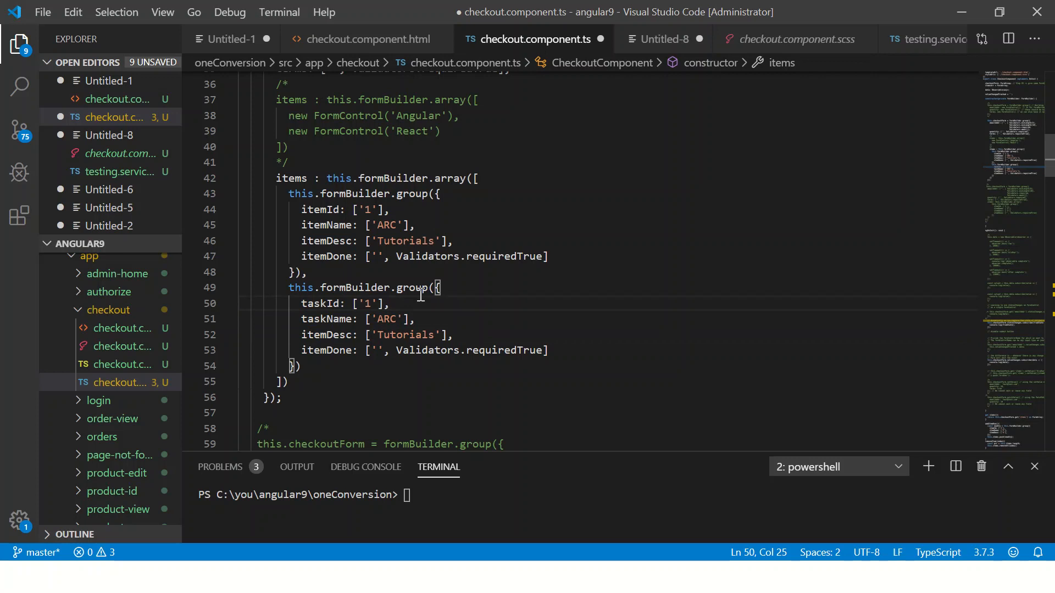
pyautogui.doubleClick(449, 178)
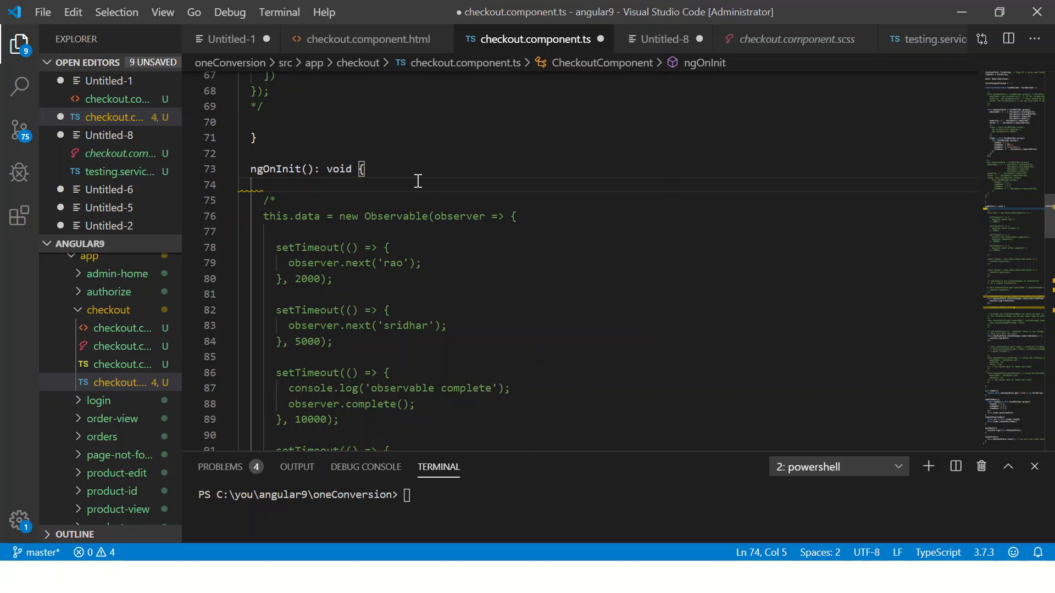
# - Add console.log(this.checkoutForm.get('items').value.length) in ngOnInit and view the result in the browser
pyautogui.press('Enter')
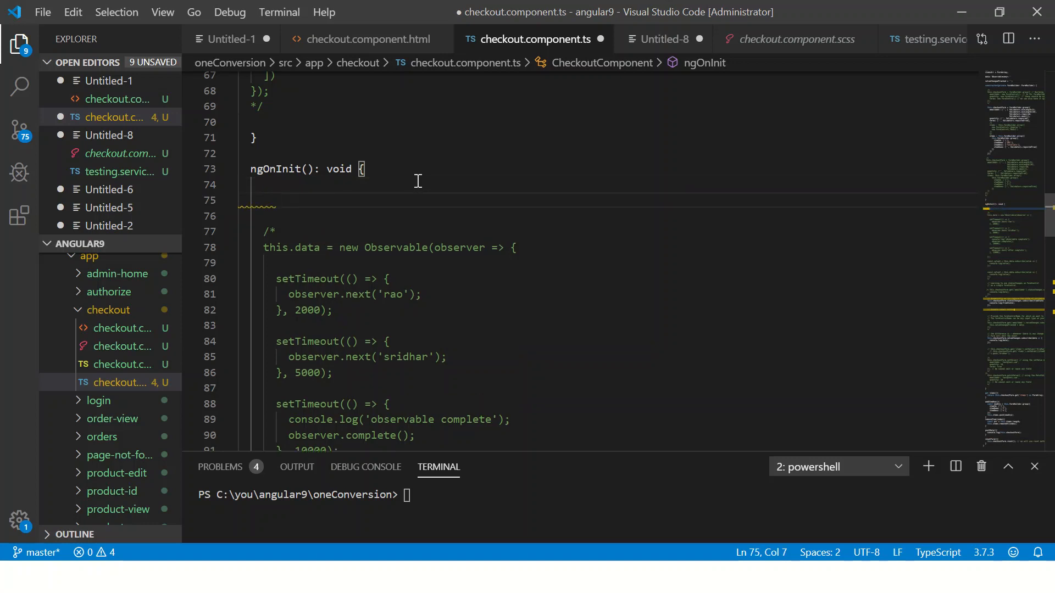
pyautogui.write('d')
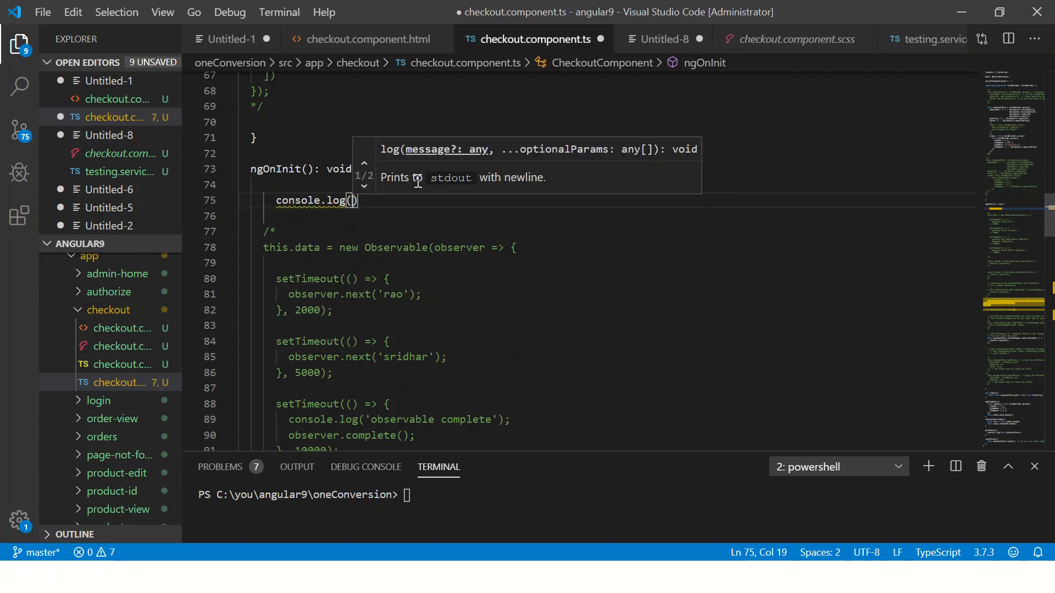
pyautogui.write('this.checkoutForm.')
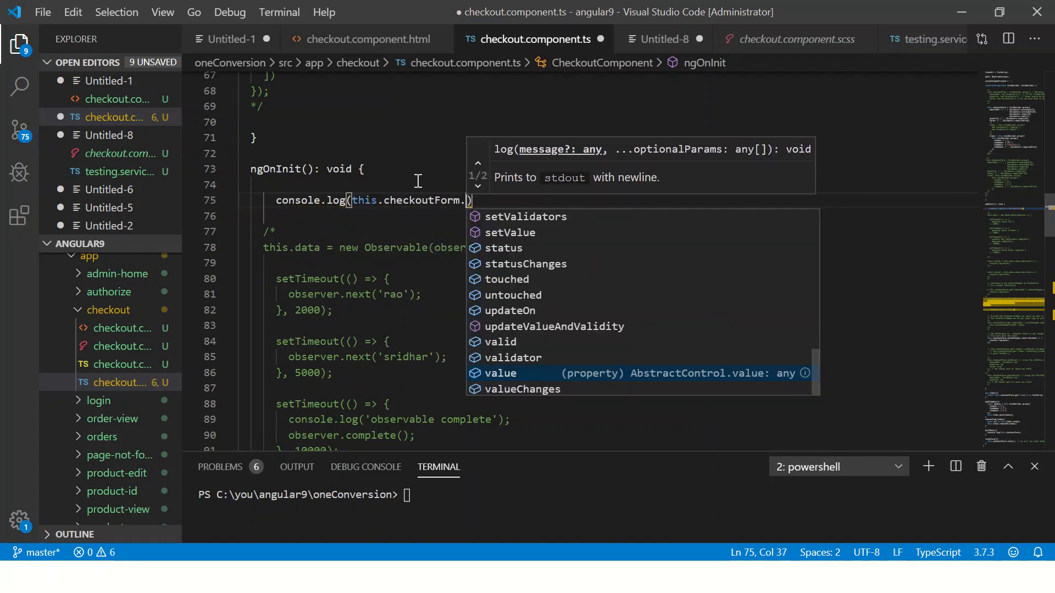
pyautogui.write("get('')")
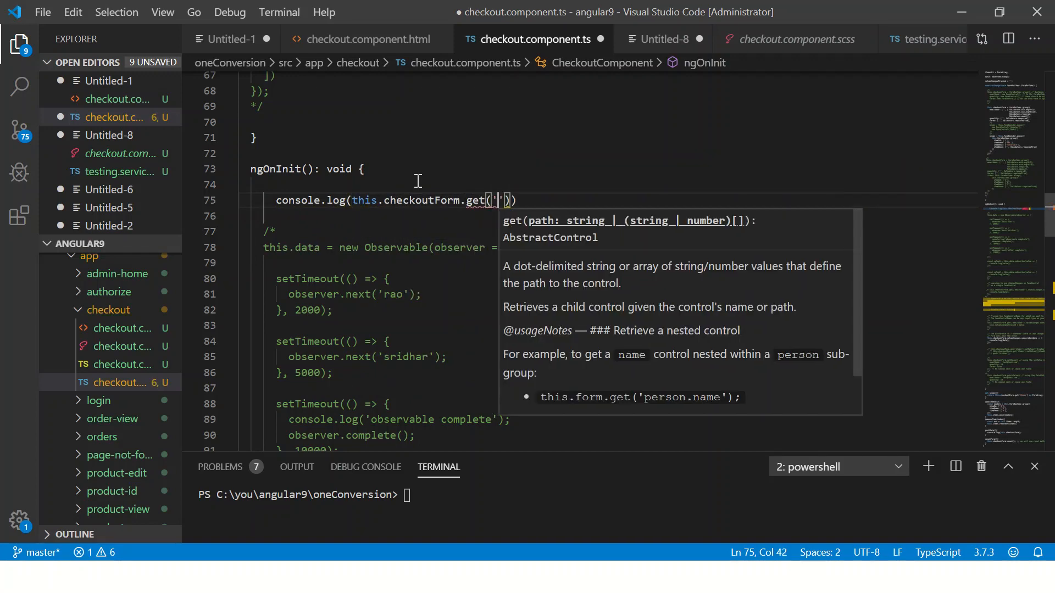
pyautogui.write("items').")
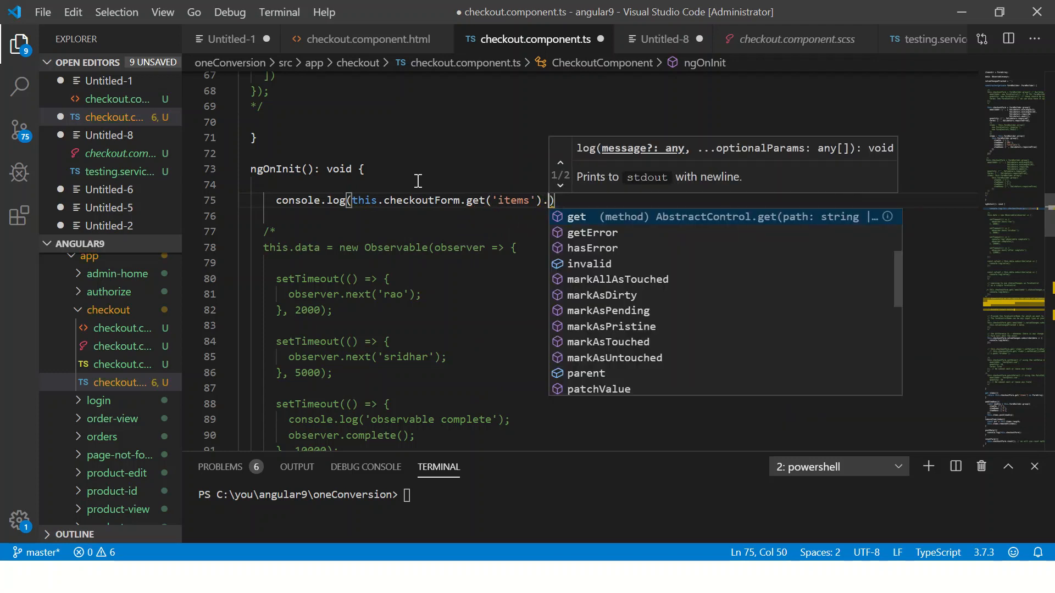
pyautogui.write('value.lne')
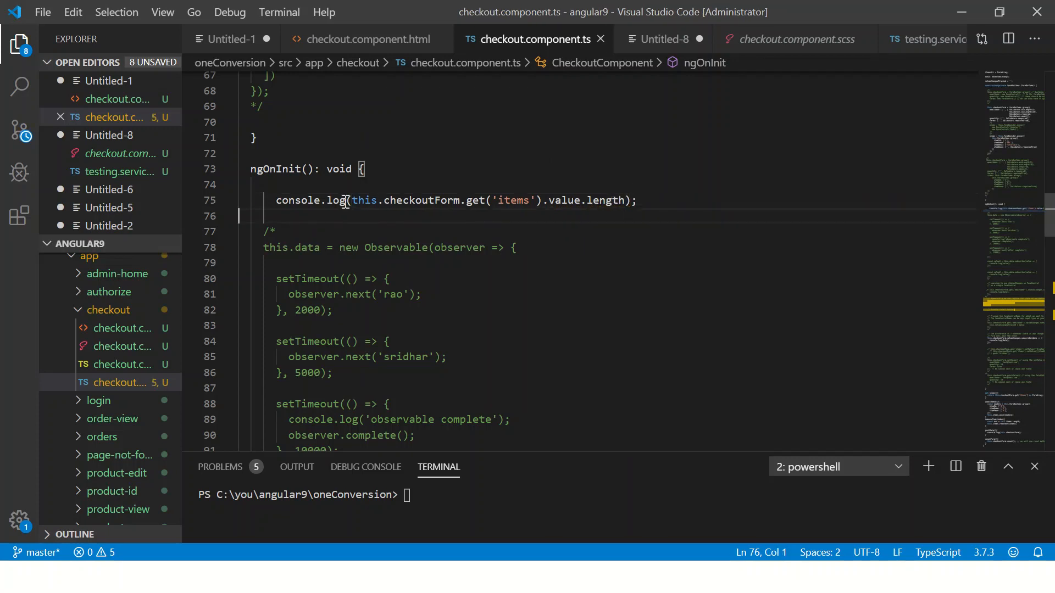
pyautogui.doubleClick(420, 200)
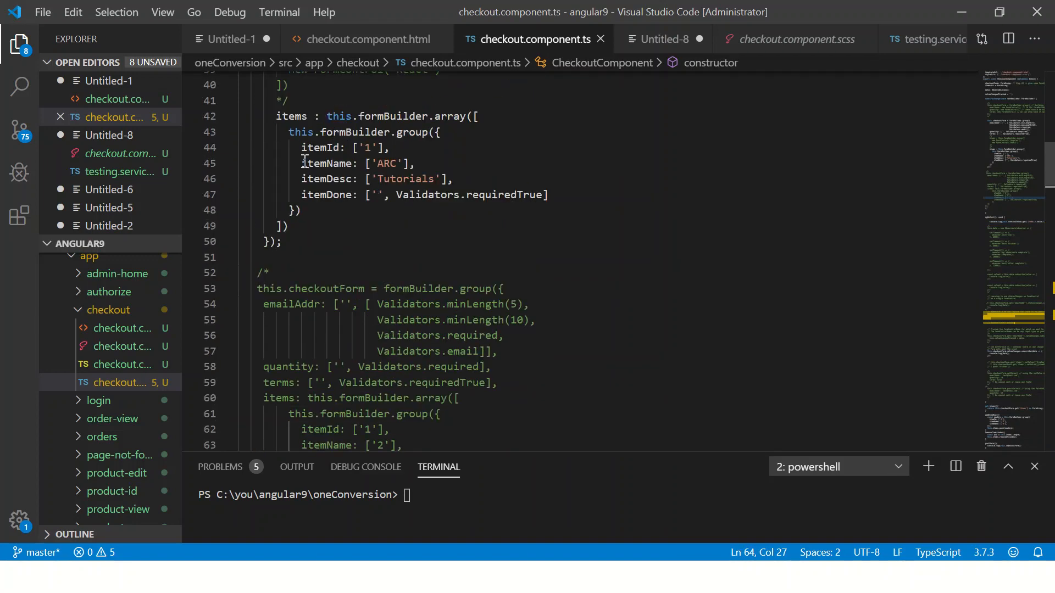
pyautogui.press('alt+tab')
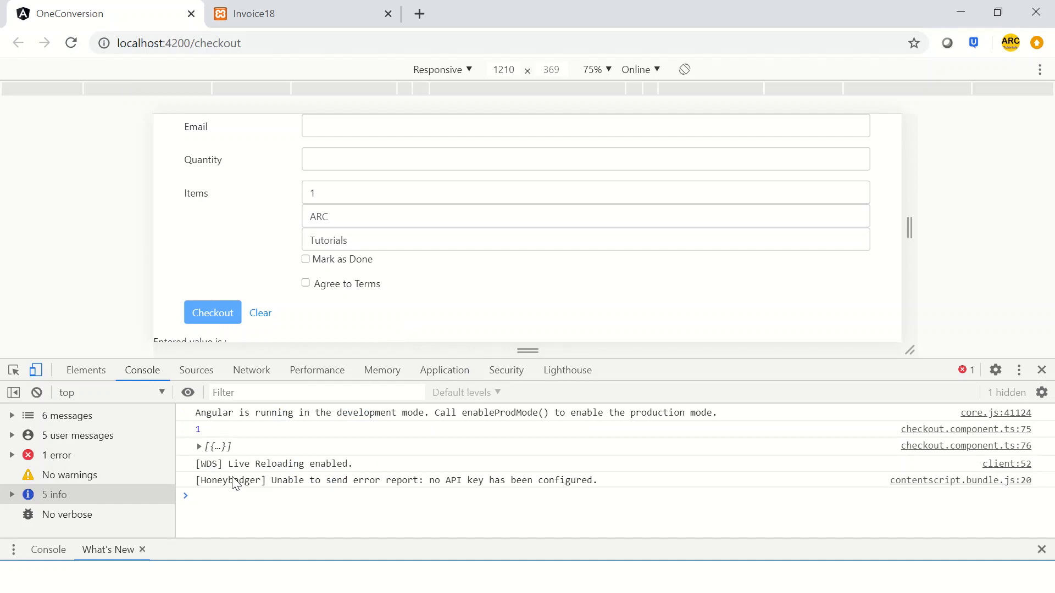
# - Expand the logged items array in the console to reveal its single item object
pyautogui.click(199, 446)
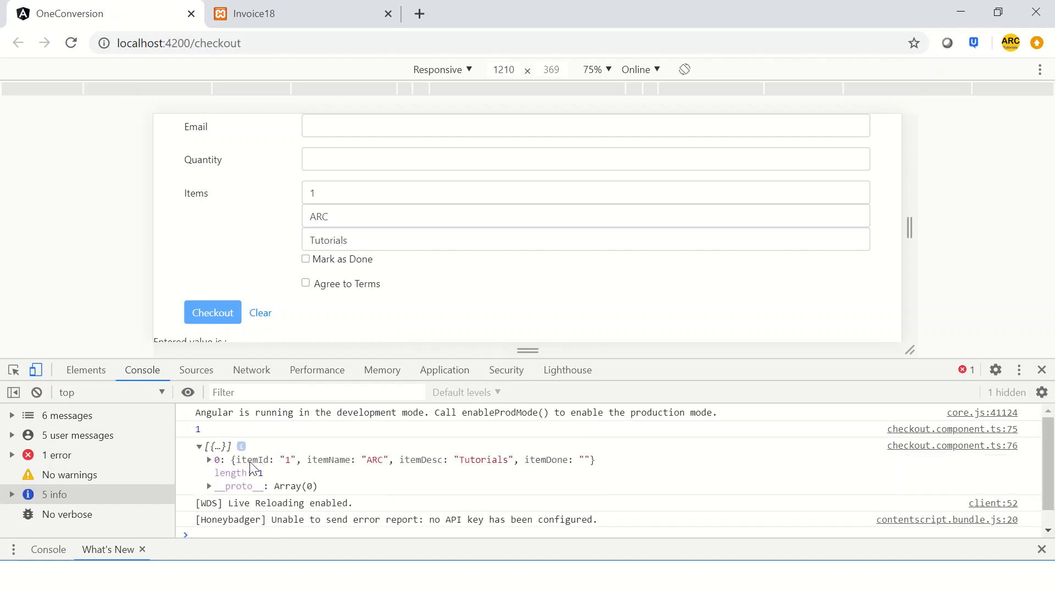
pyautogui.moveTo(335, 469)
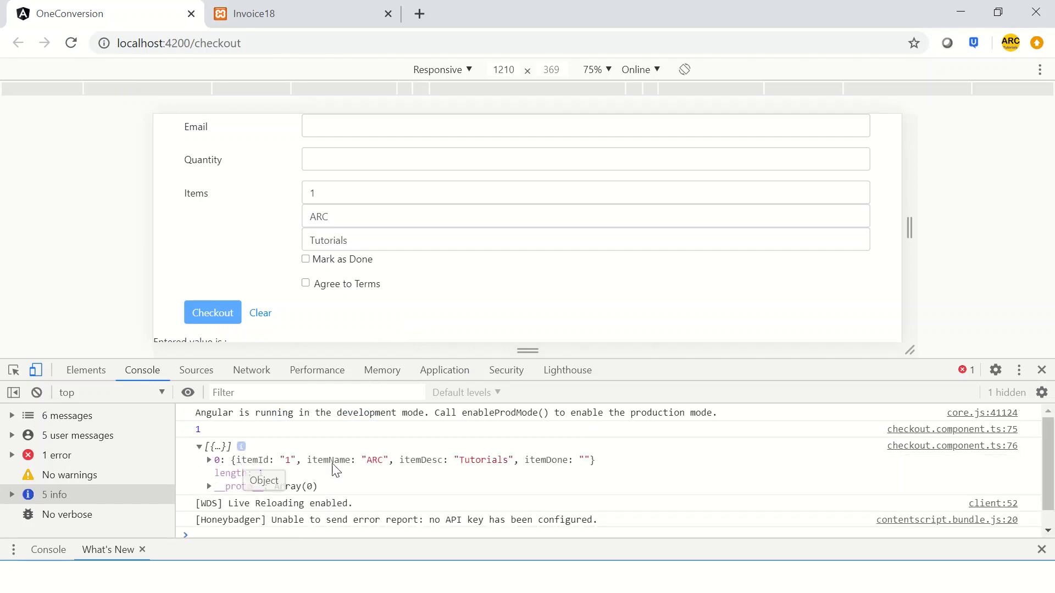
pyautogui.moveTo(584, 472)
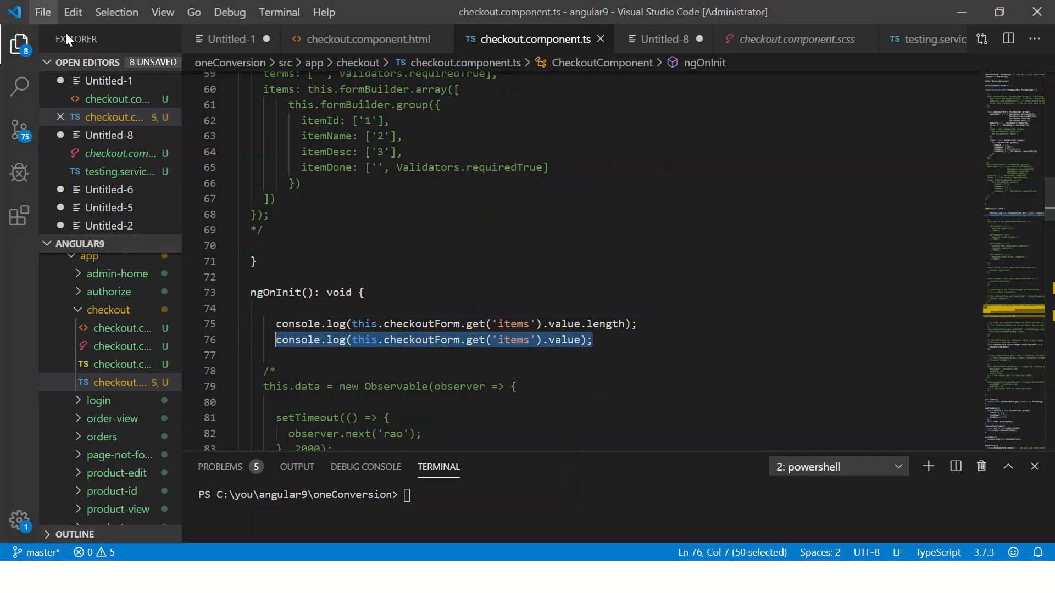
# - Add a third log for this.checkoutForm.get('items').value[0] and check the console
pyautogui.click(229, 63)
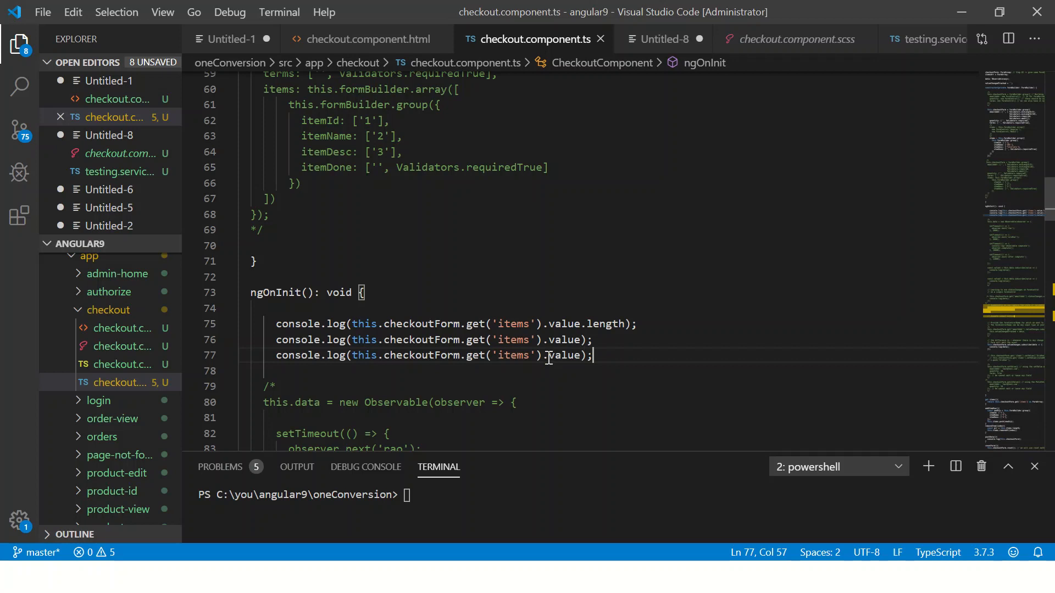
pyautogui.write('[]')
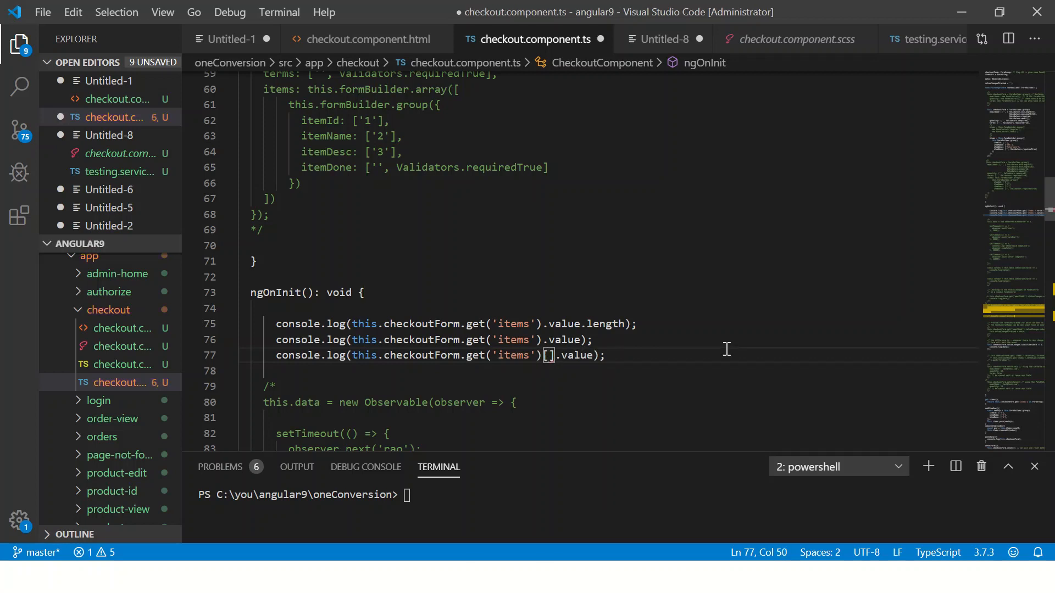
pyautogui.write('0')
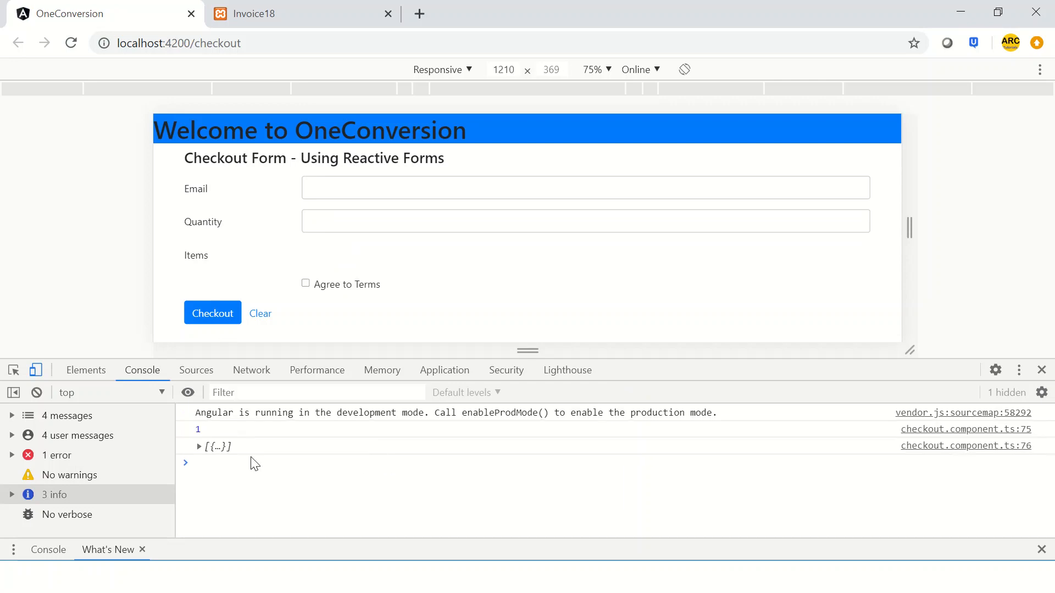
pyautogui.click(198, 446)
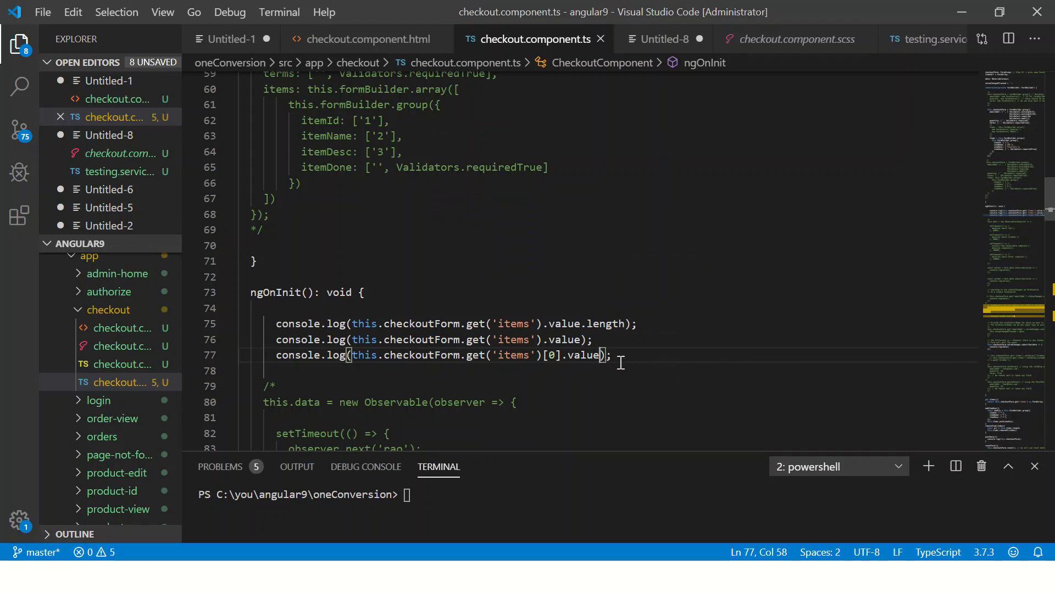
# - Tidy the value log line and begin a new console.log reading the item's itemId
pyautogui.write('.')
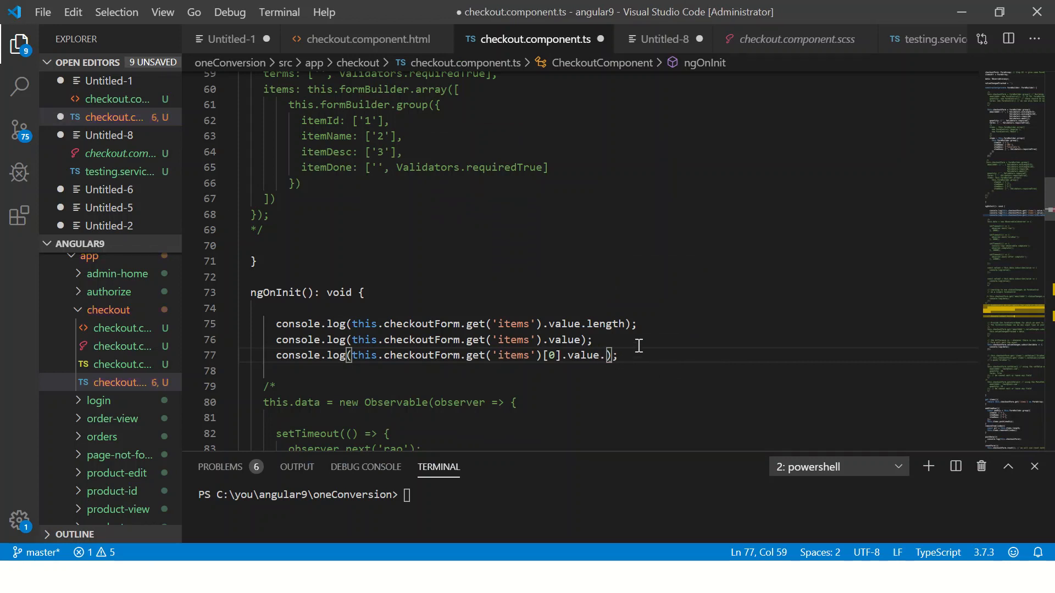
pyautogui.write('i')
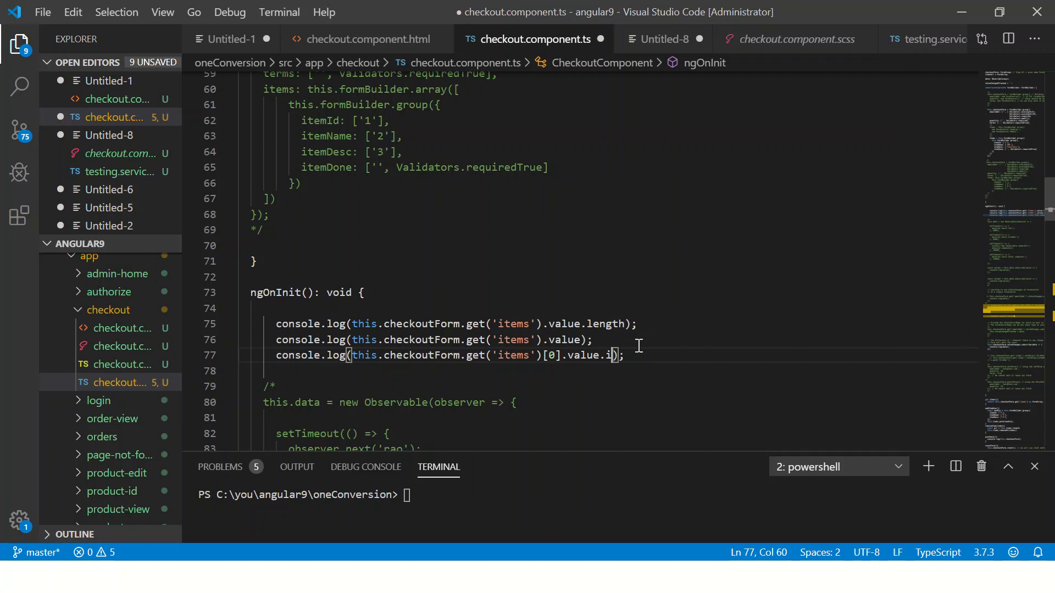
pyautogui.press('Backspace')
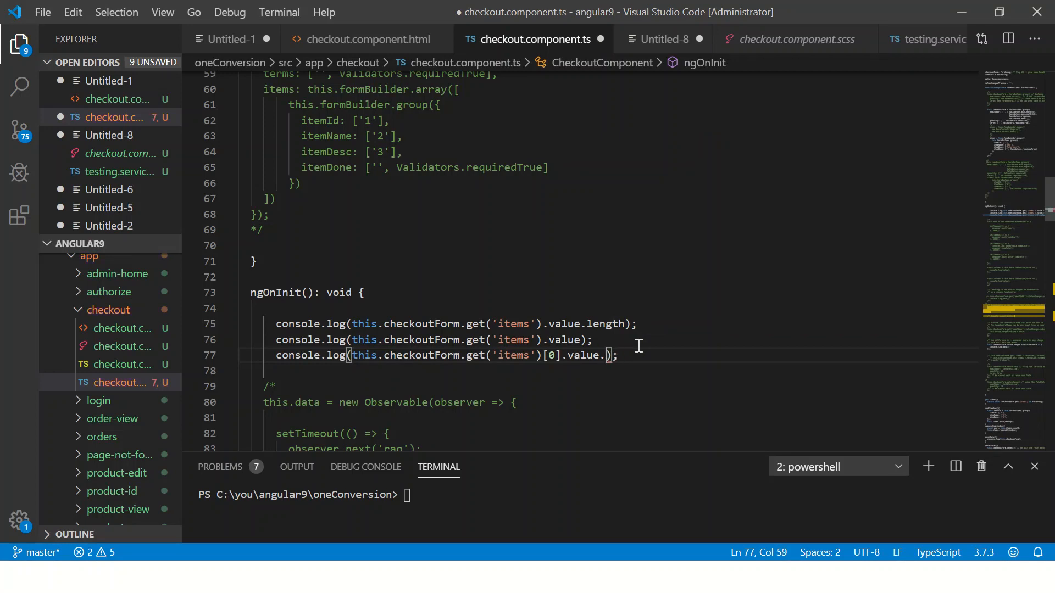
pyautogui.press('Backspace')
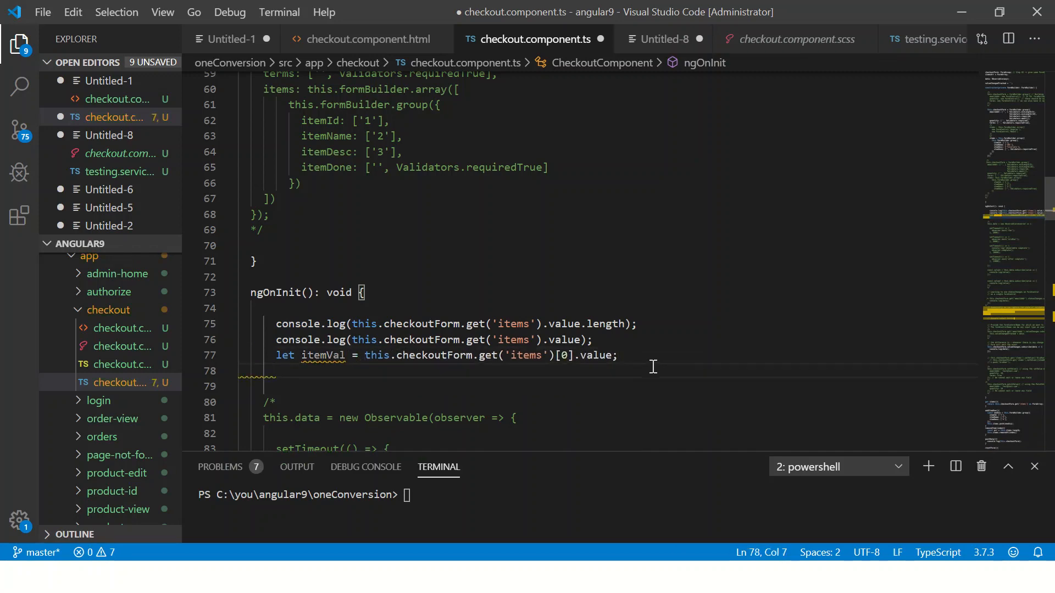
pyautogui.write('console.log(itemVal')
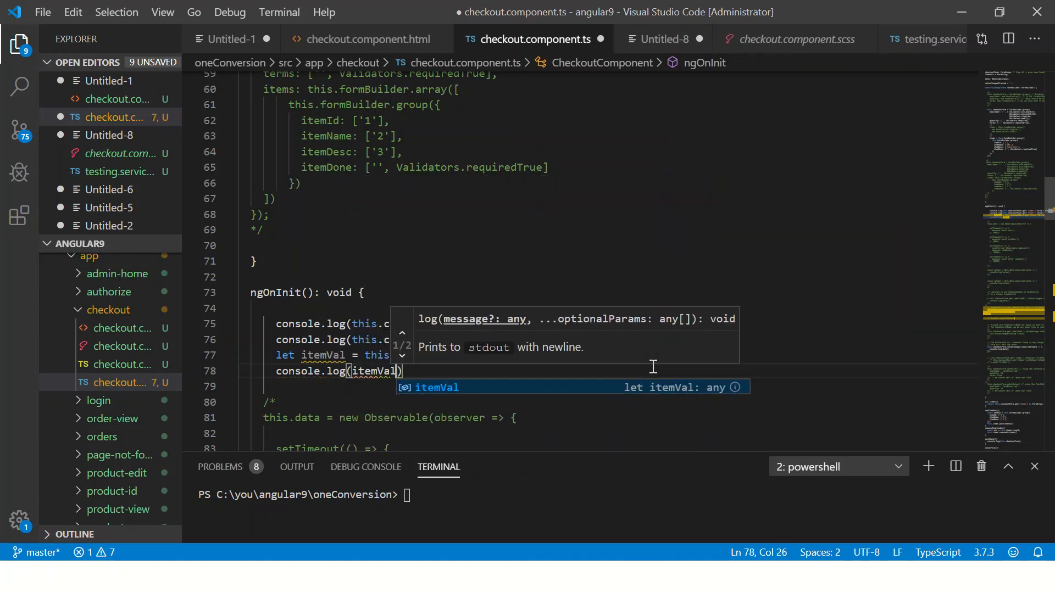
pyautogui.write("['']")
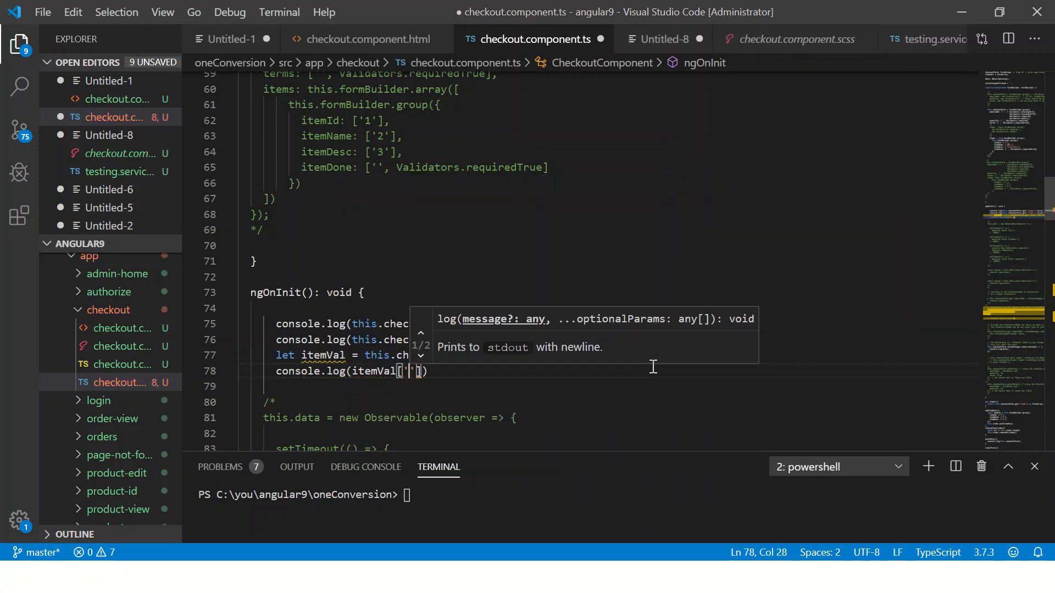
pyautogui.write('itemId')
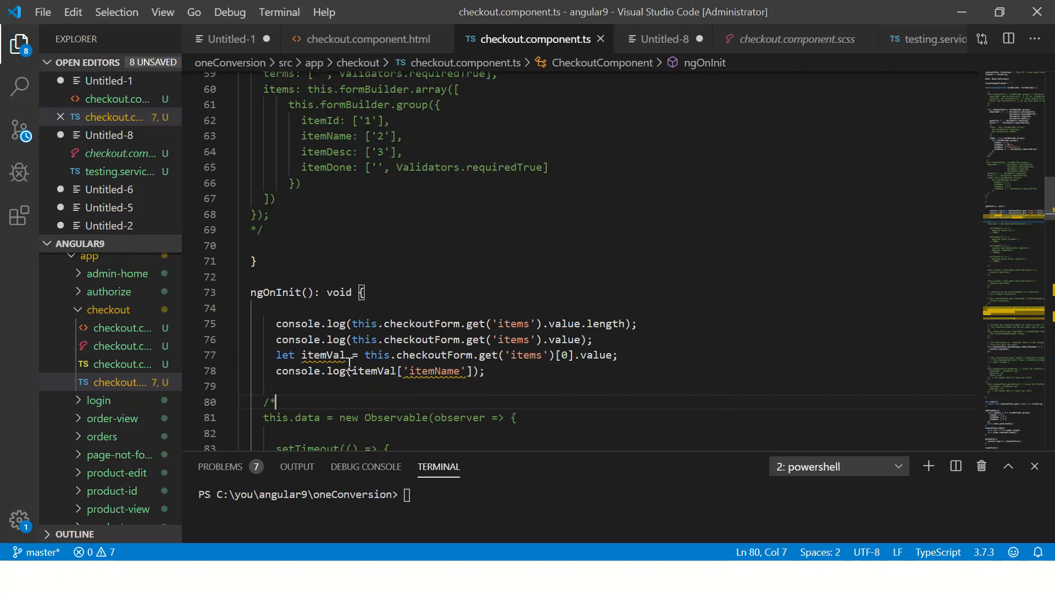
# - Store the items value in const itemVal and log its first entry as itemVal[0]
pyautogui.doubleClick(283, 355)
pyautogui.write('cons')
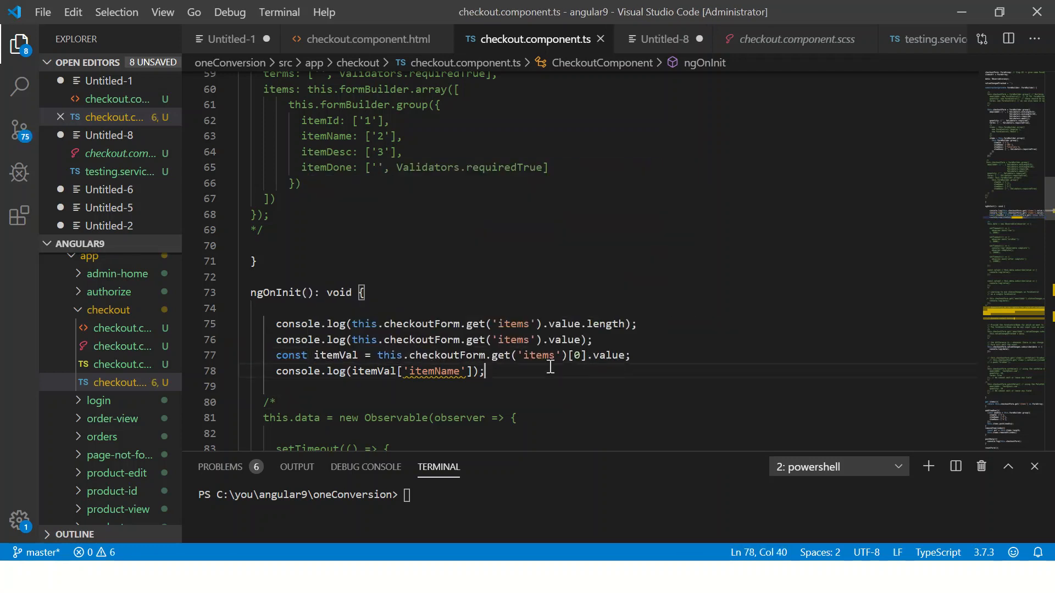
pyautogui.moveTo(431, 372)
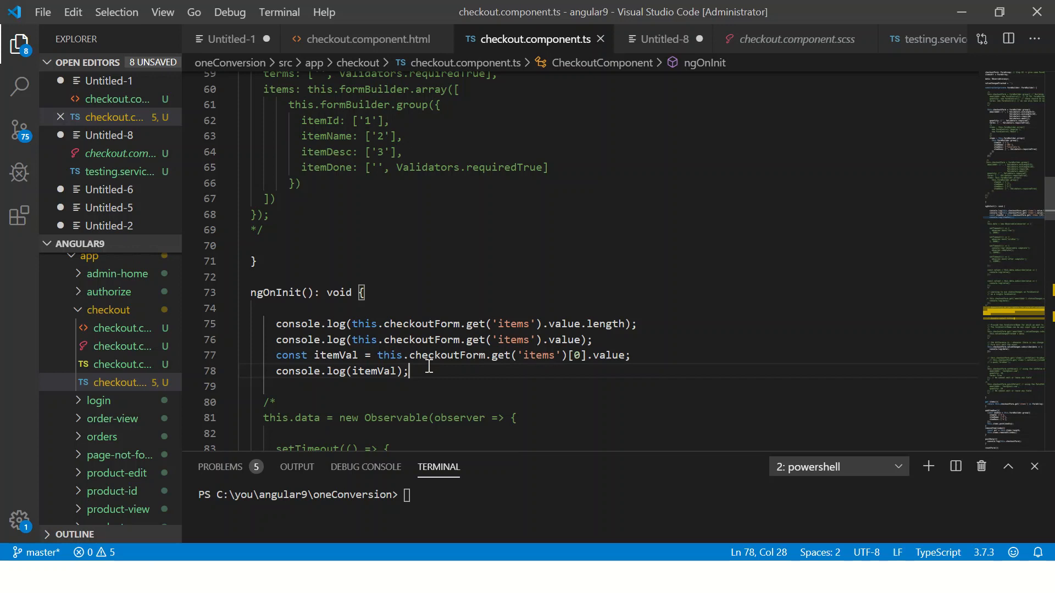
pyautogui.doubleClick(371, 370)
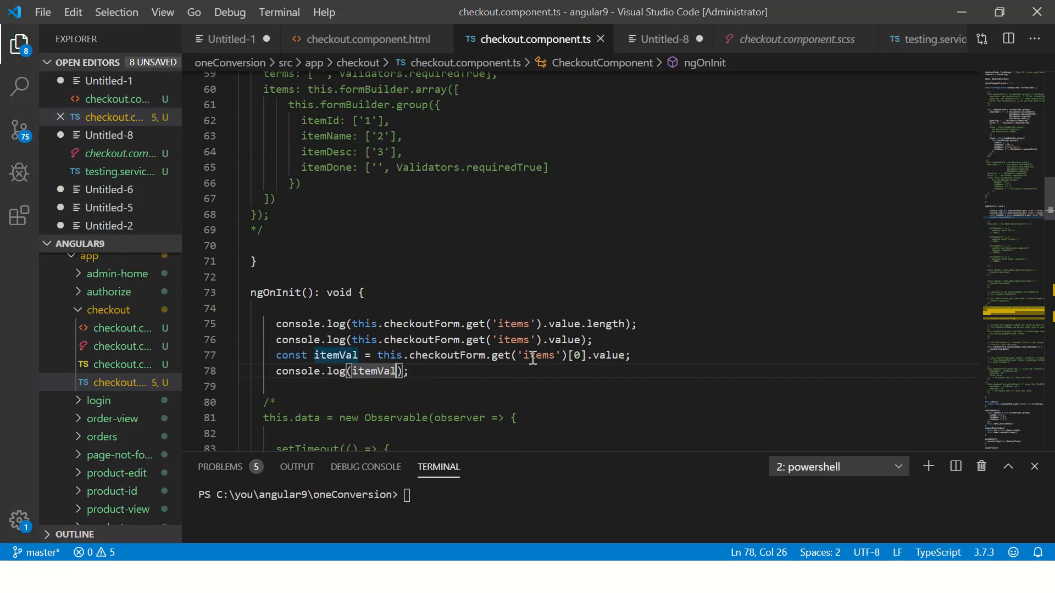
pyautogui.write('[0]')
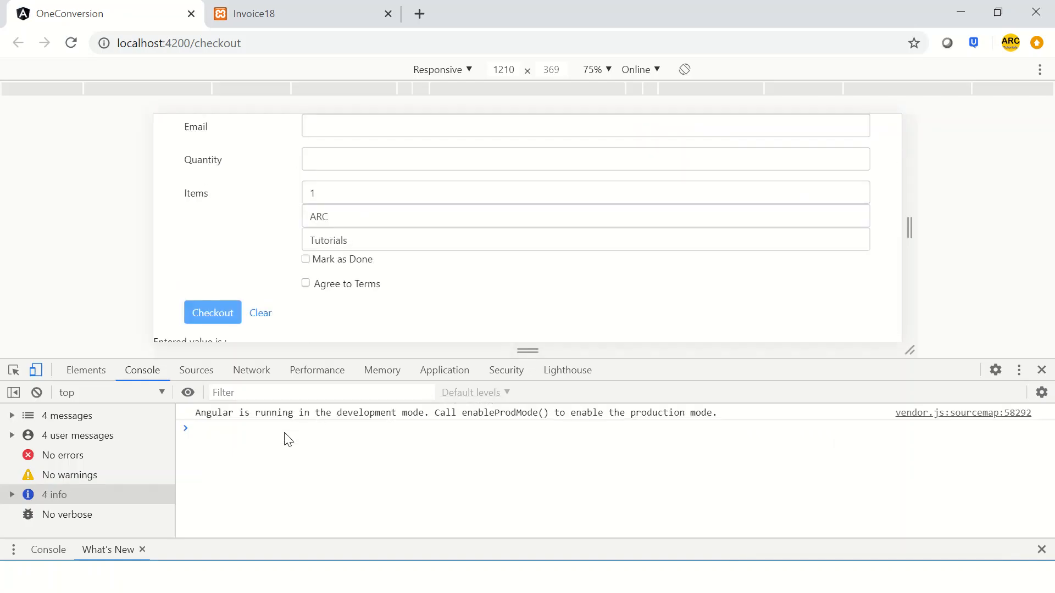
pyautogui.click(213, 312)
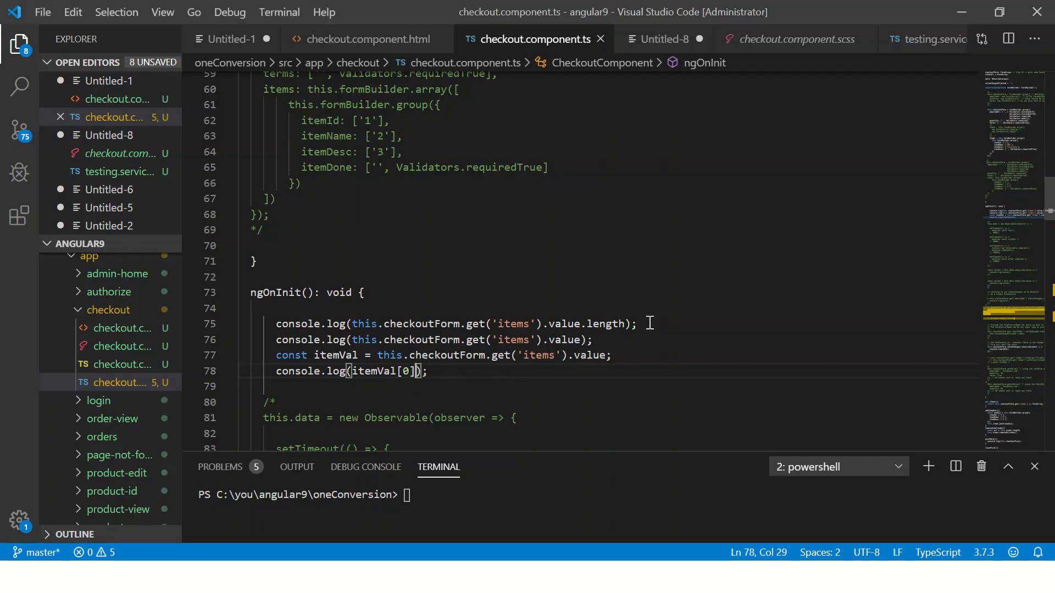
# - Make the last log print itemVal[0].itemDesc instead of itemName
pyautogui.write('.itemName')
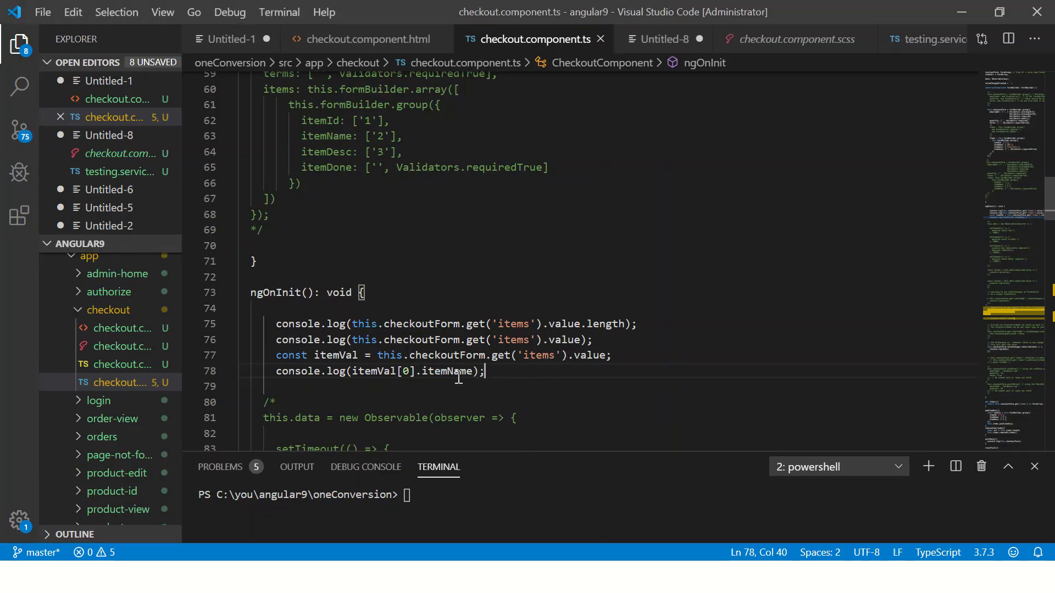
pyautogui.doubleClick(454, 371)
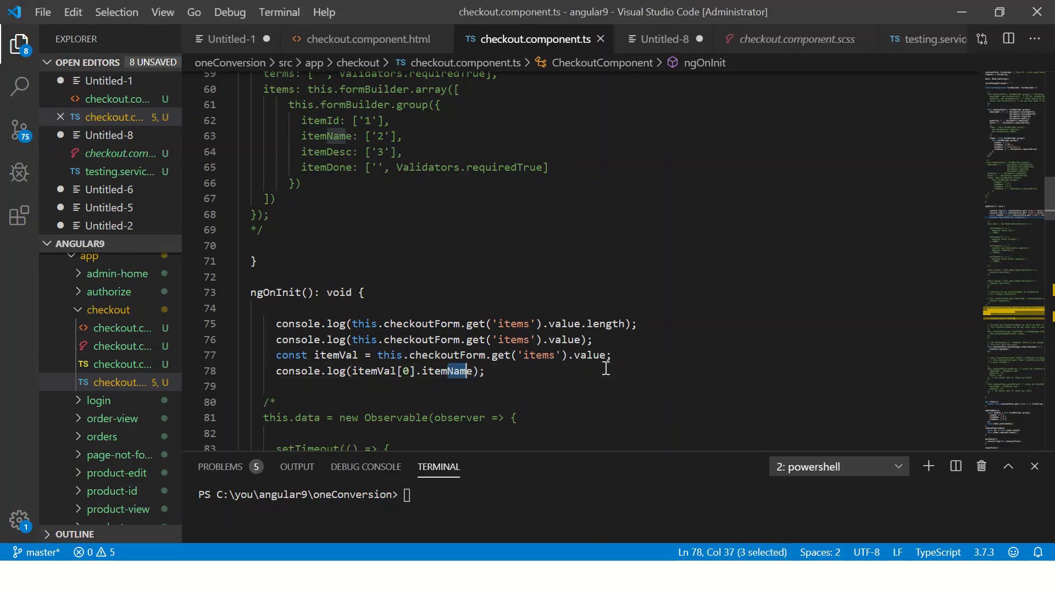
pyautogui.write('itemDesc')
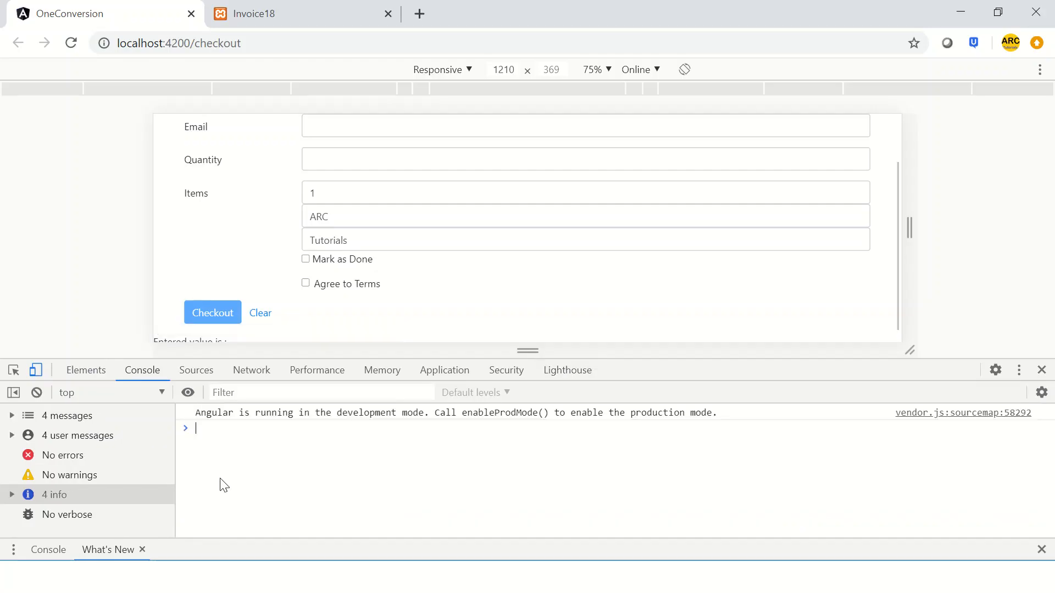
pyautogui.click(212, 312)
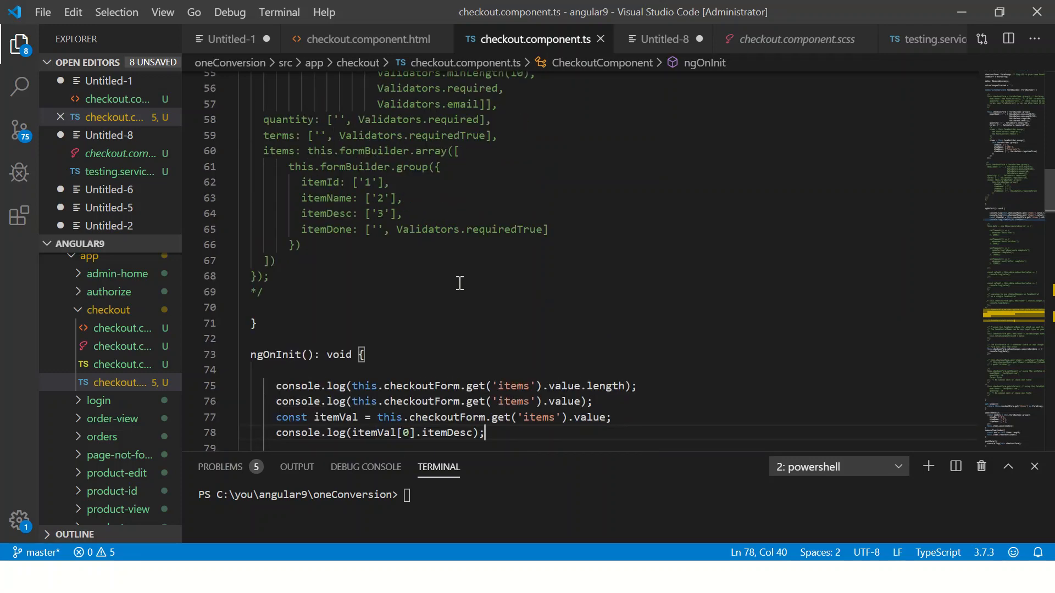
# - Select the itemId, itemName, itemDesc and itemDone field definitions in the constructor's items group
pyautogui.scroll(-3)
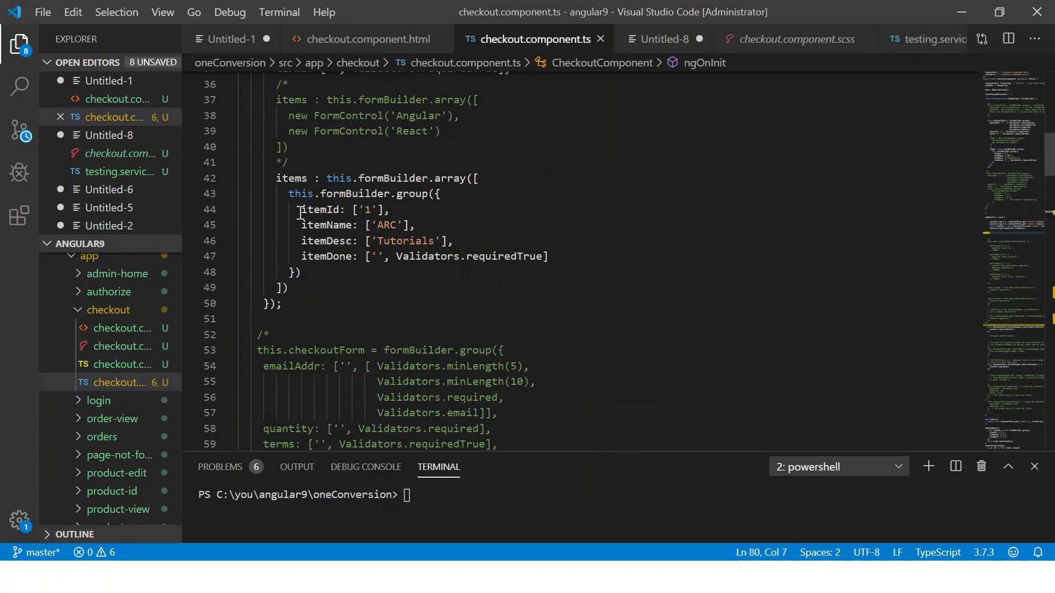
pyautogui.doubleClick(300, 193)
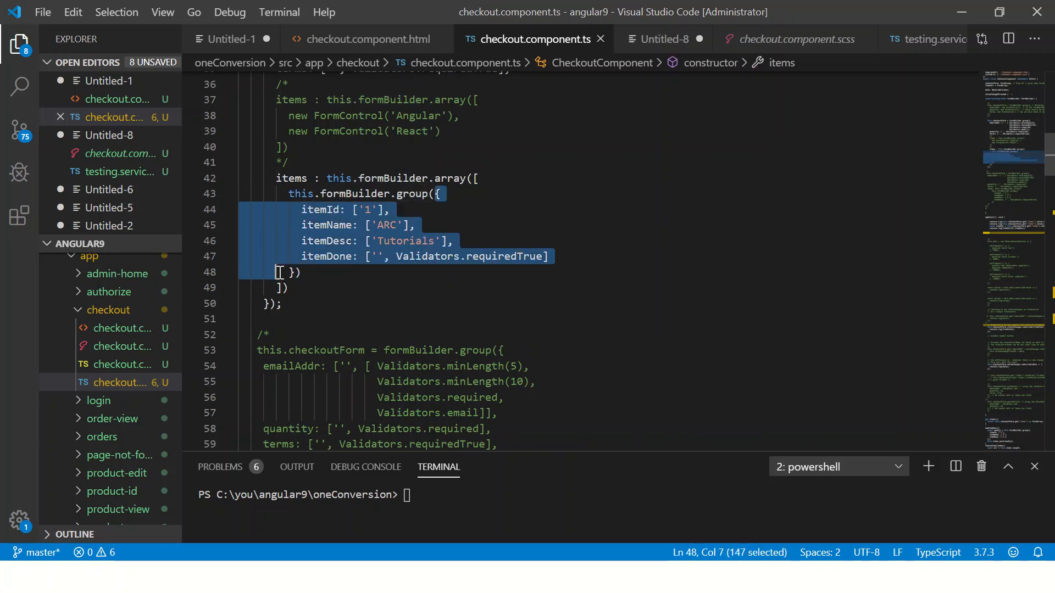
pyautogui.scroll(-3)
pyautogui.write('th')
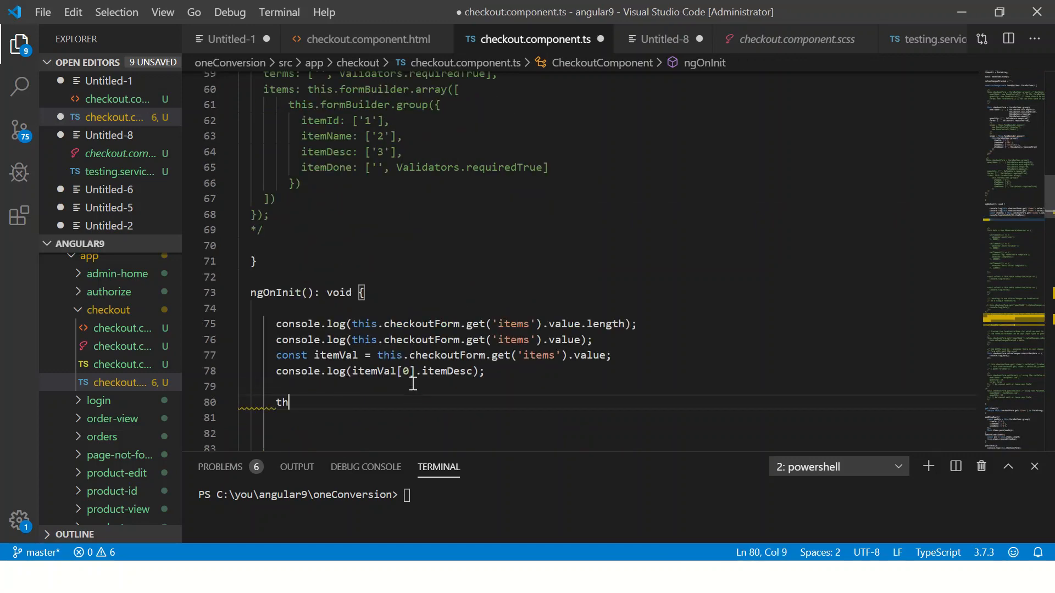
# - Write this.checkoutForm.get('items').setValue({ }) with the pasted item fields
pyautogui.write("is.checkoutForm.get'('items")
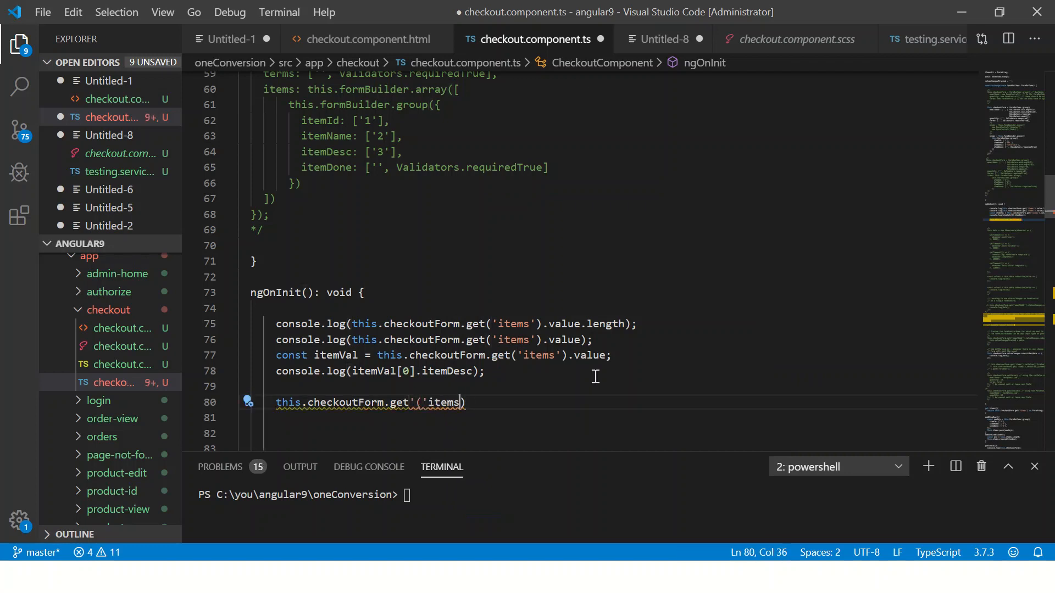
pyautogui.write(').')
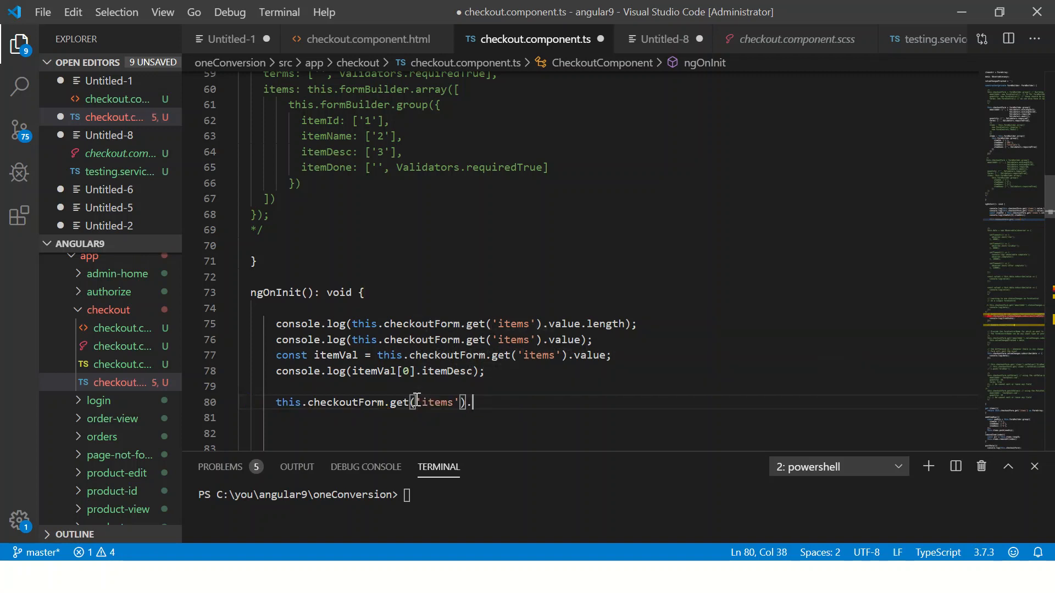
pyautogui.write('set')
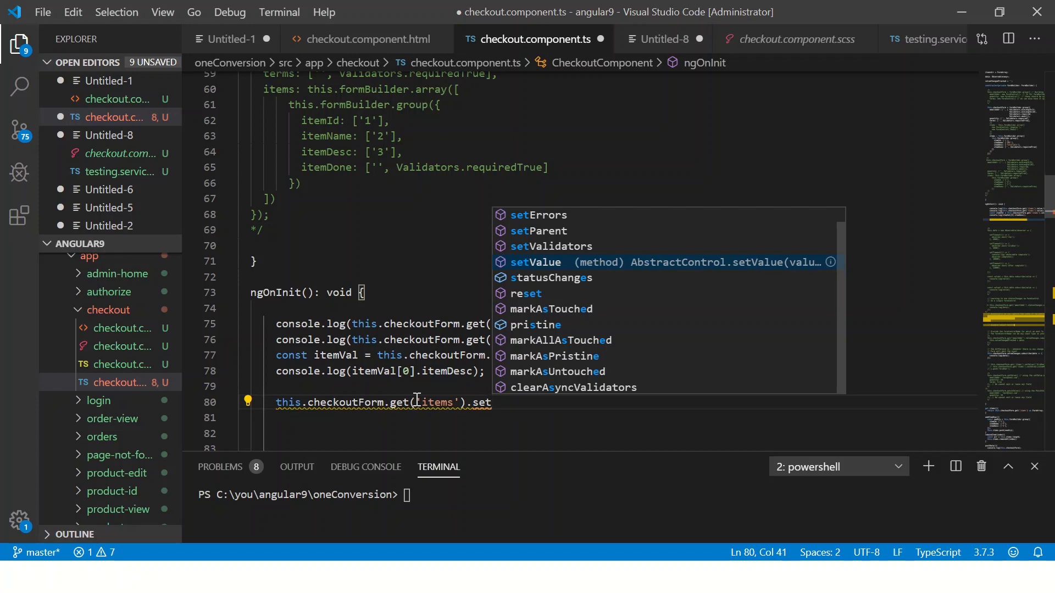
pyautogui.write('pa')
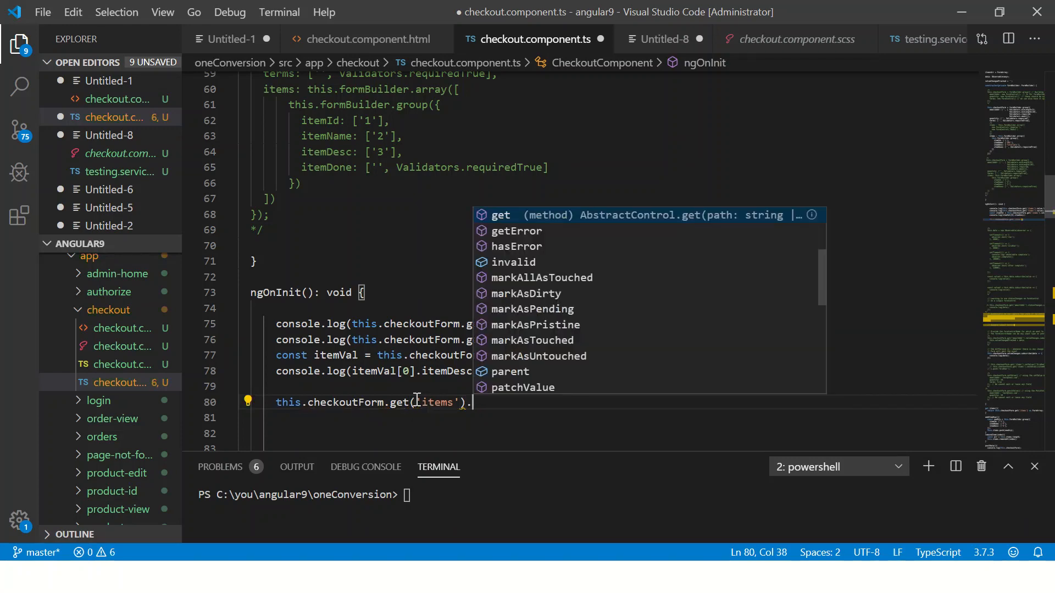
pyautogui.write('setValue({')
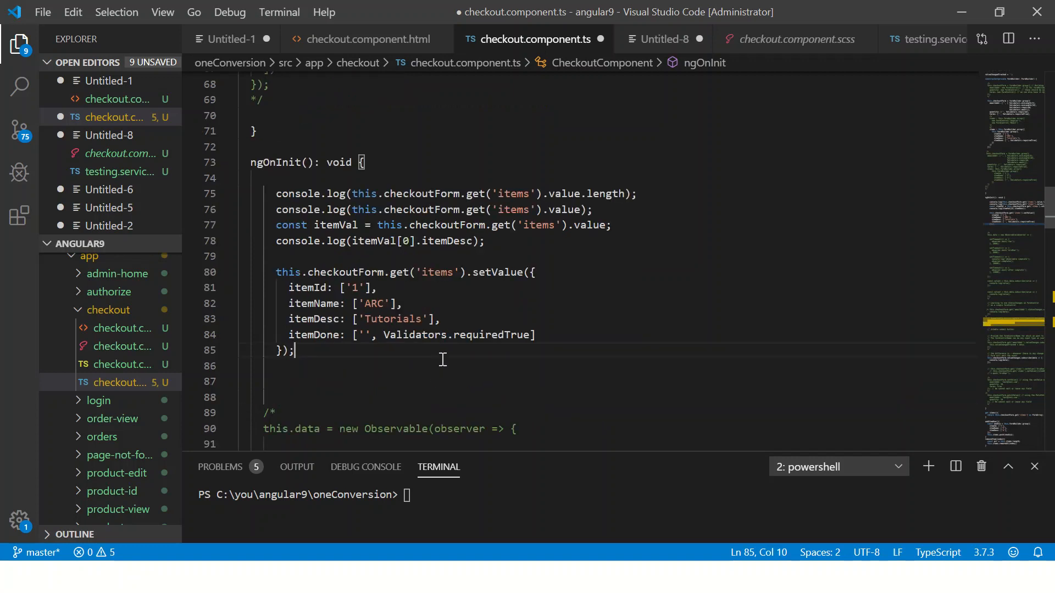
# - Give the setValue object itemName Learning and itemDesc Angular 9, save, and head to the browser
pyautogui.doubleClick(374, 303)
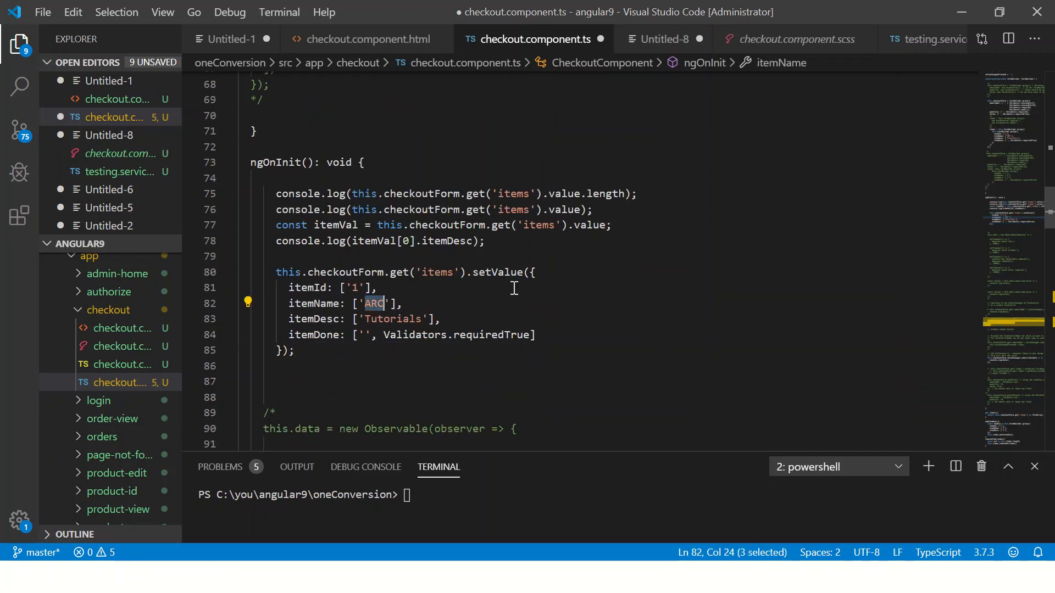
pyautogui.write('Learning')
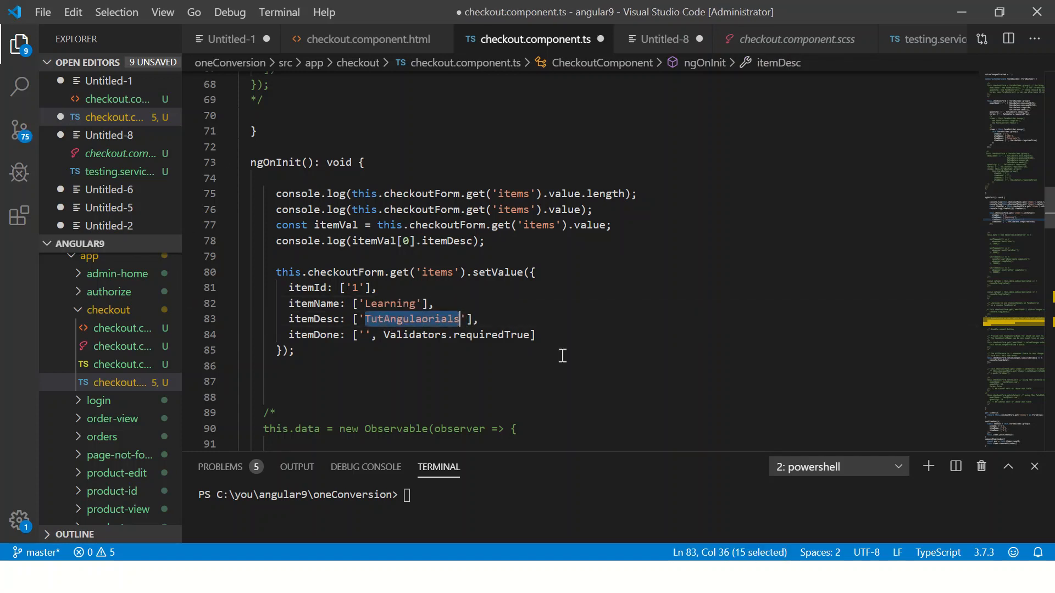
pyautogui.write('Angular 9')
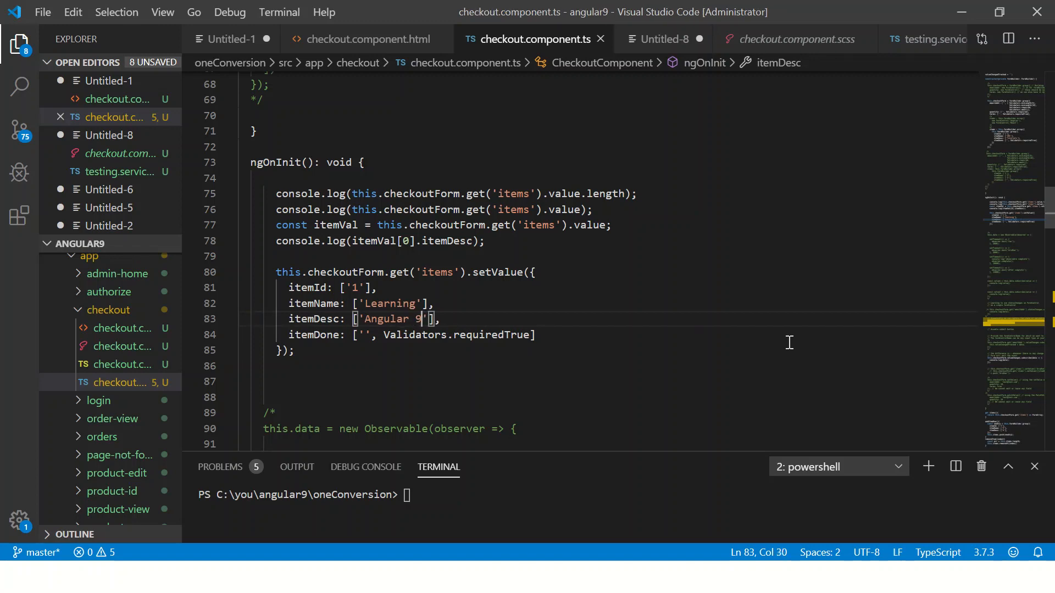
pyautogui.press('alt+tab')
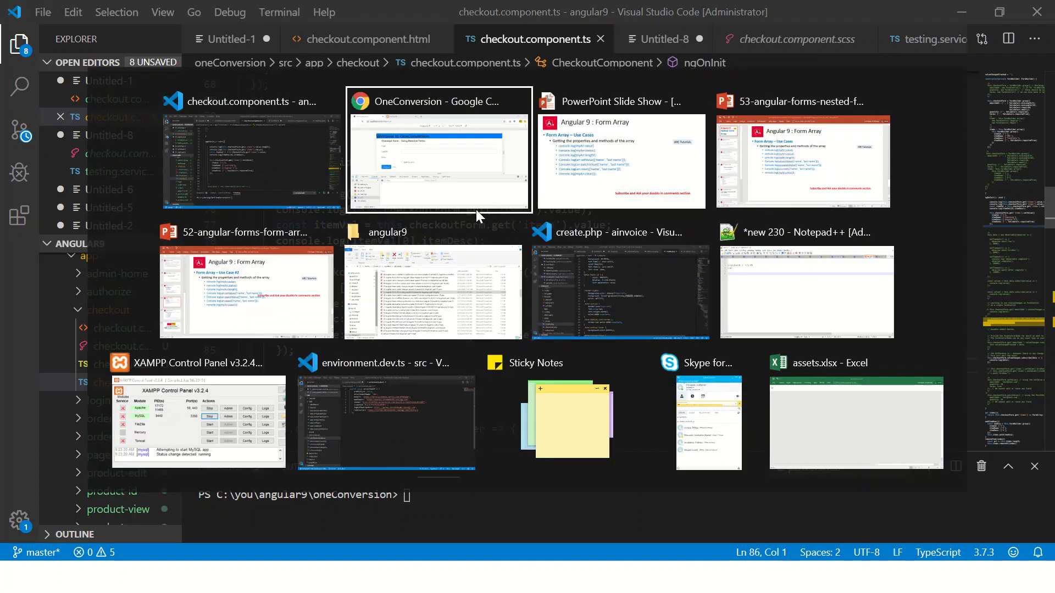
# - Verify the checkout form shows Learning and Angular 9, wrapping the setValue object in an array
pyautogui.click(439, 148)
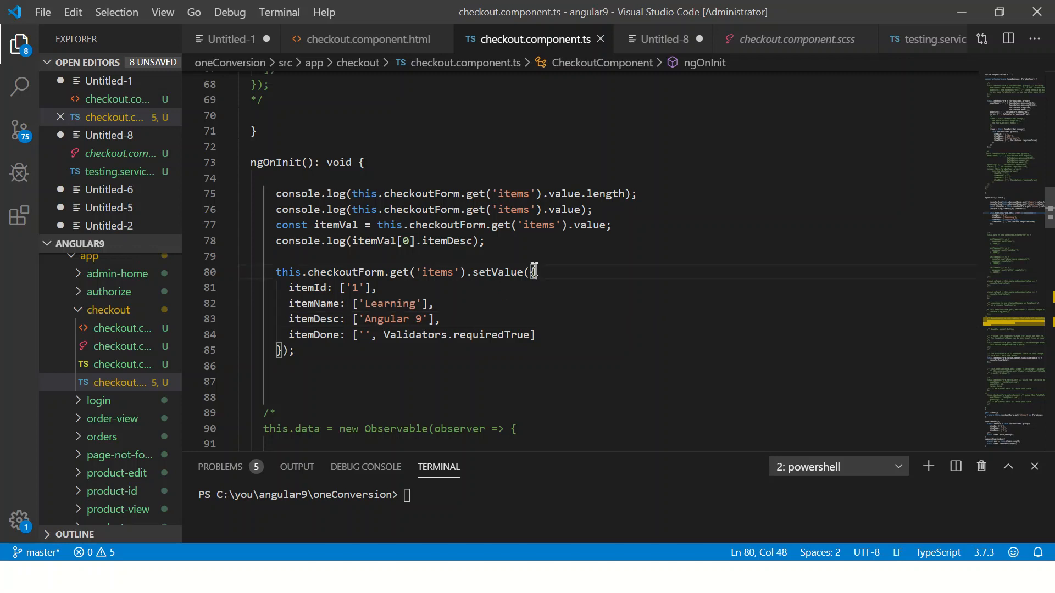
pyautogui.write('[')
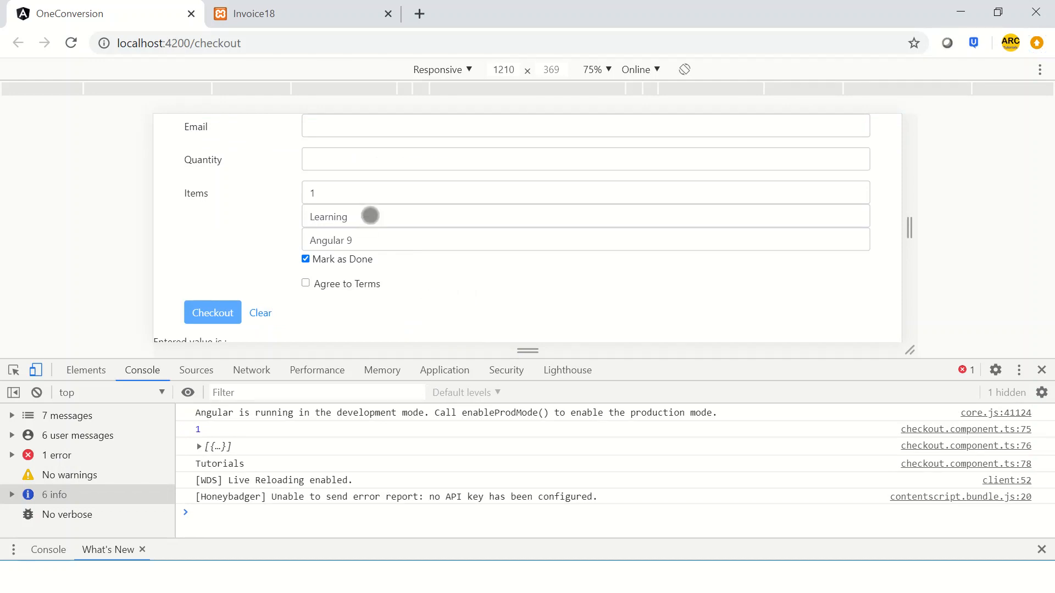
pyautogui.click(585, 240)
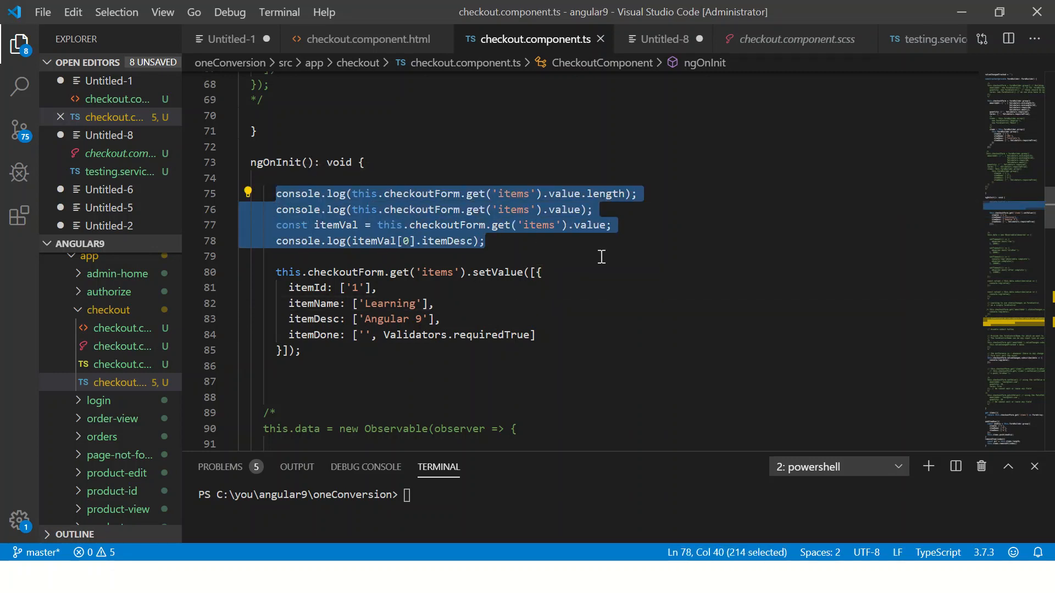
pyautogui.press('Delete')
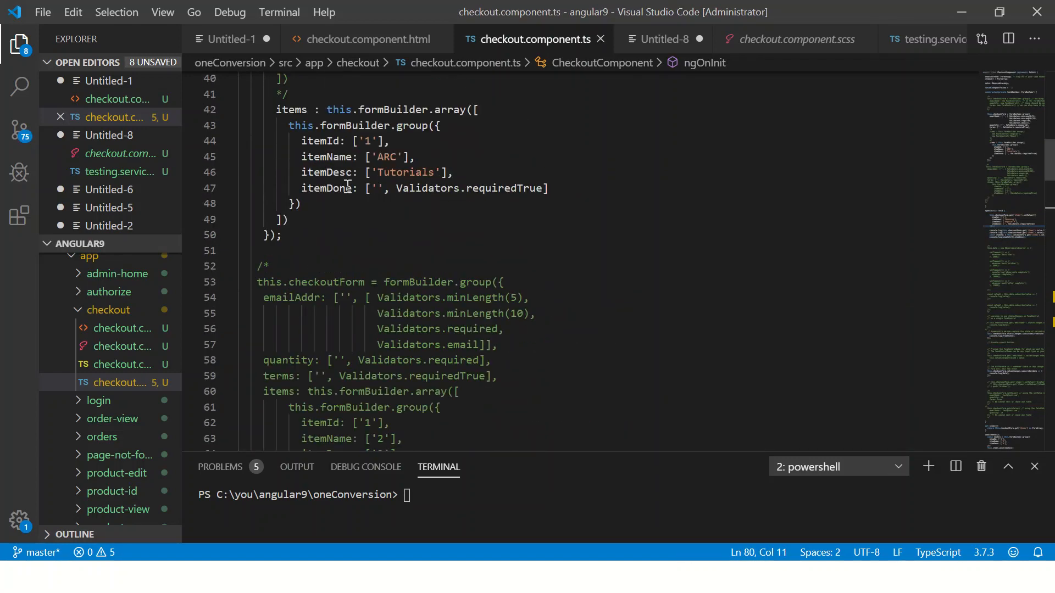
pyautogui.moveTo(301, 142); pyautogui.dragTo(549, 188)
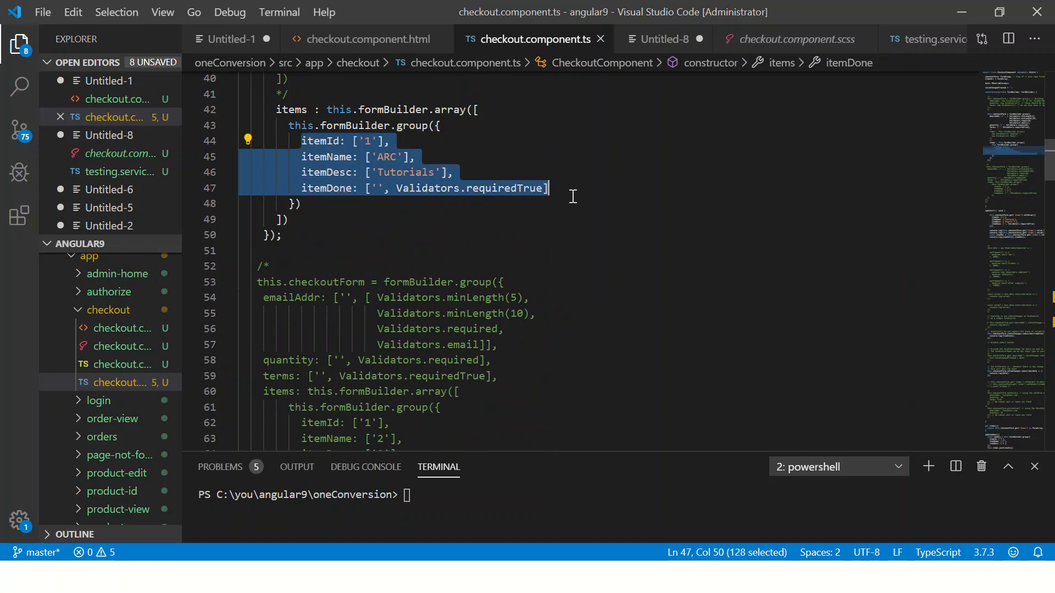
pyautogui.scroll(-3)
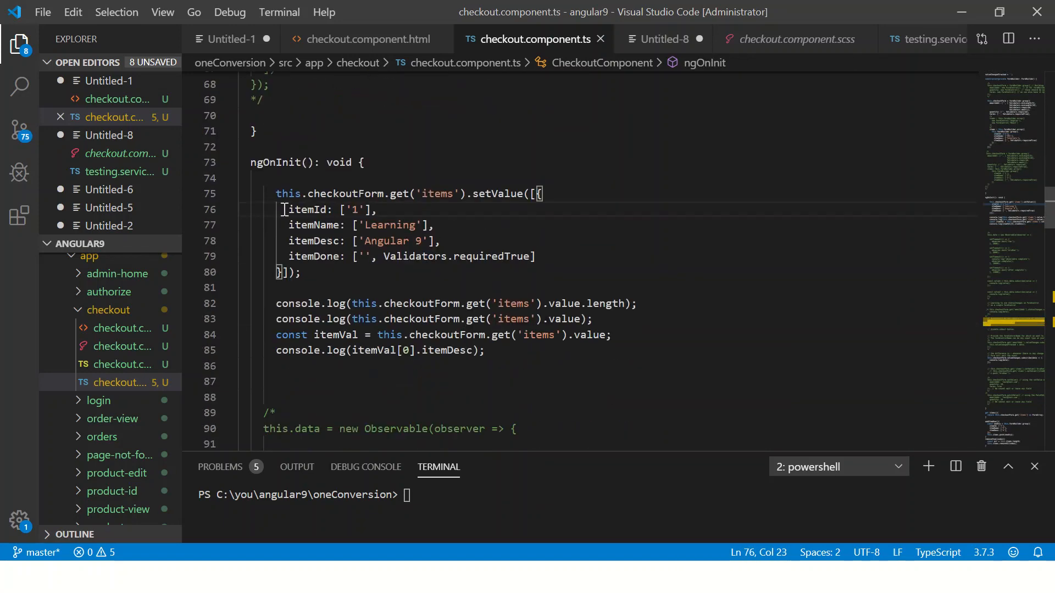
pyautogui.moveTo(283, 209); pyautogui.dragTo(537, 256)
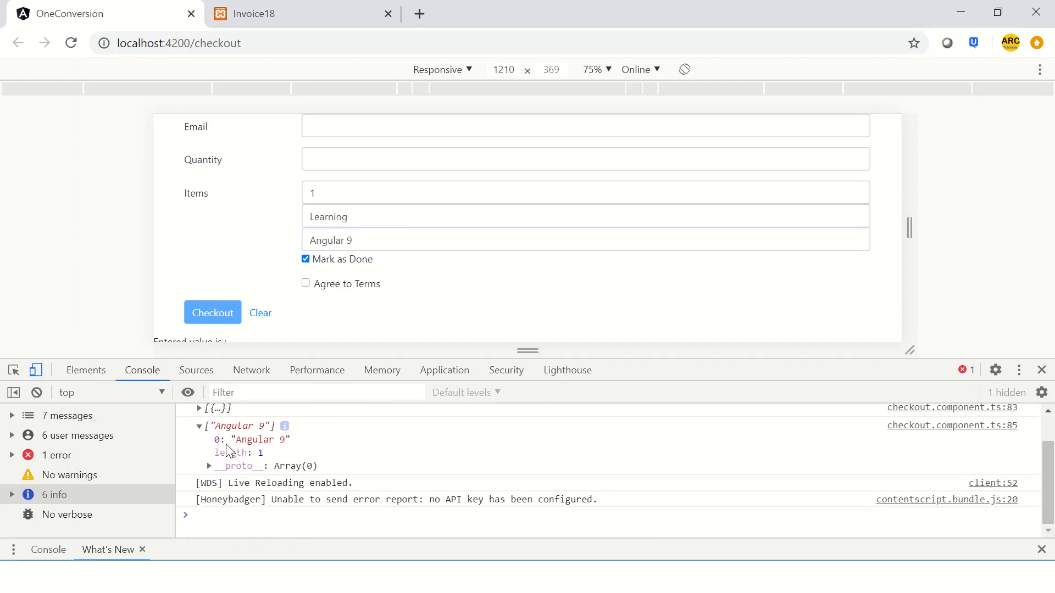
pyautogui.press('alt+tab')
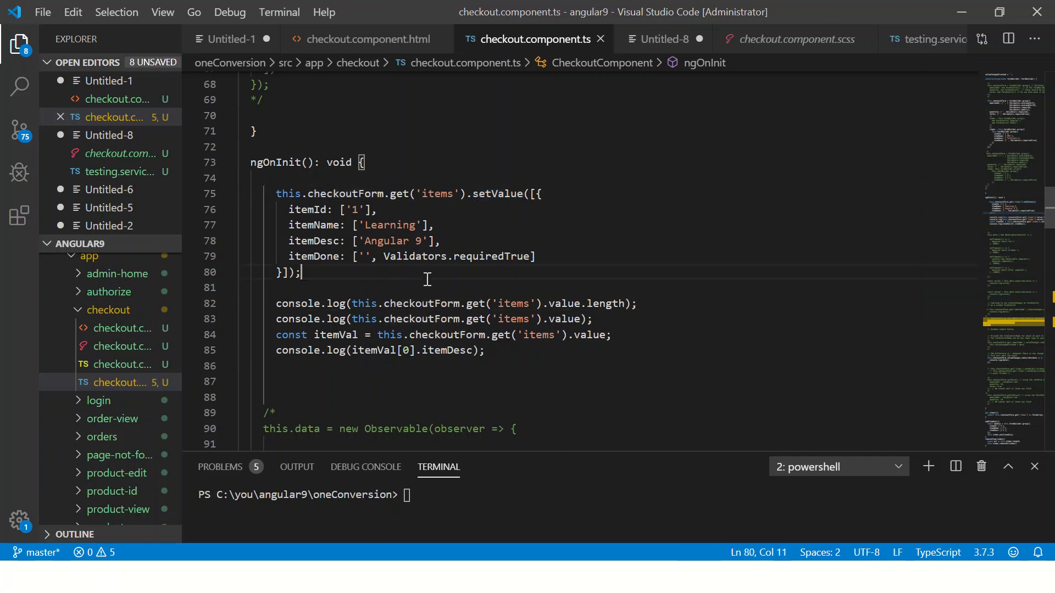
# - Move the this.checkoutForm.reset() call from above the logs to a new line after them
pyautogui.press('Enter')
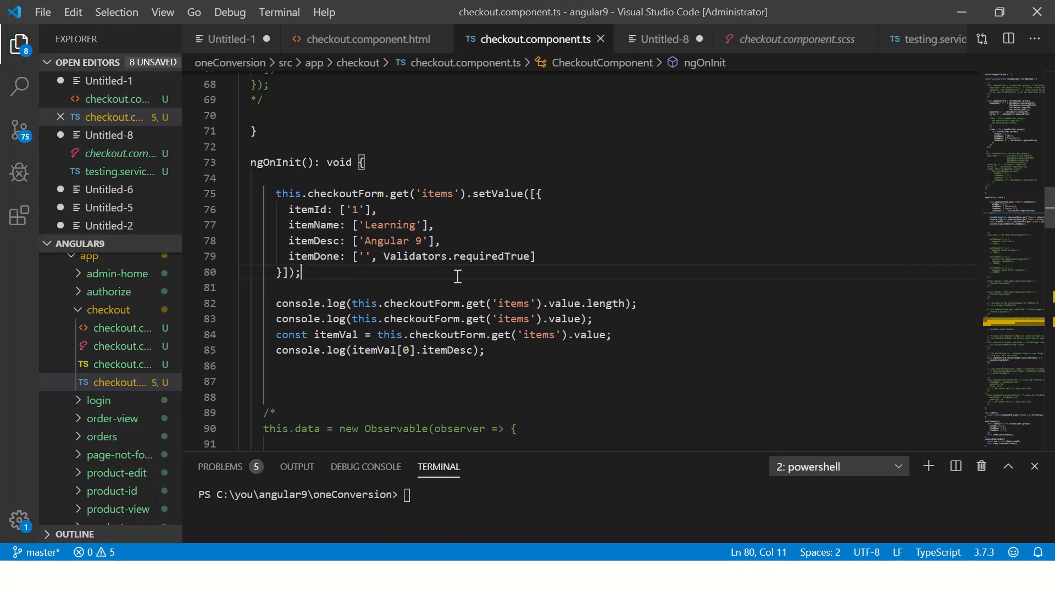
pyautogui.write('this.ched')
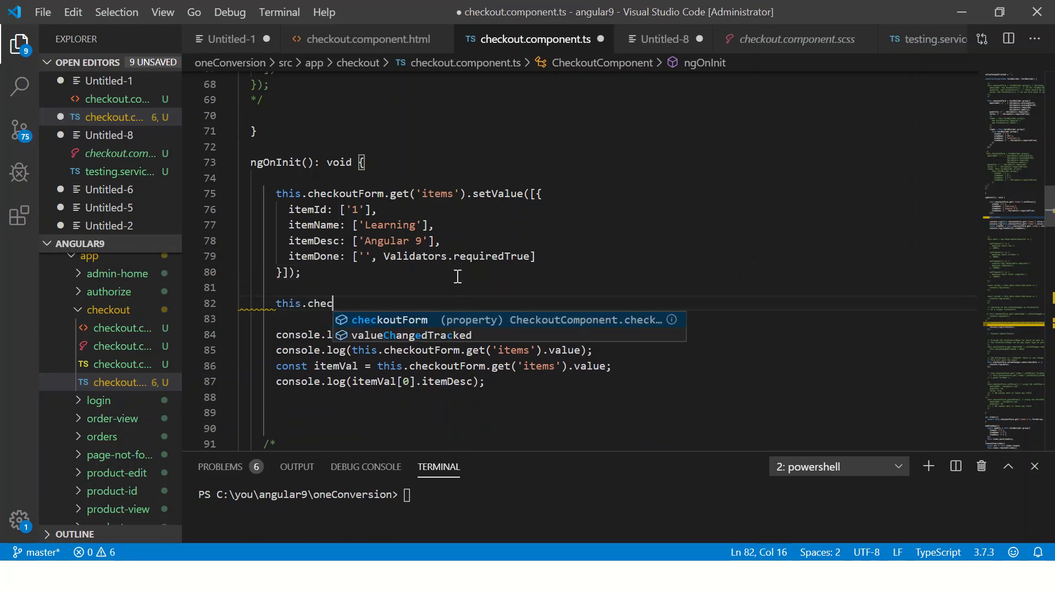
pyautogui.write('koutForm.')
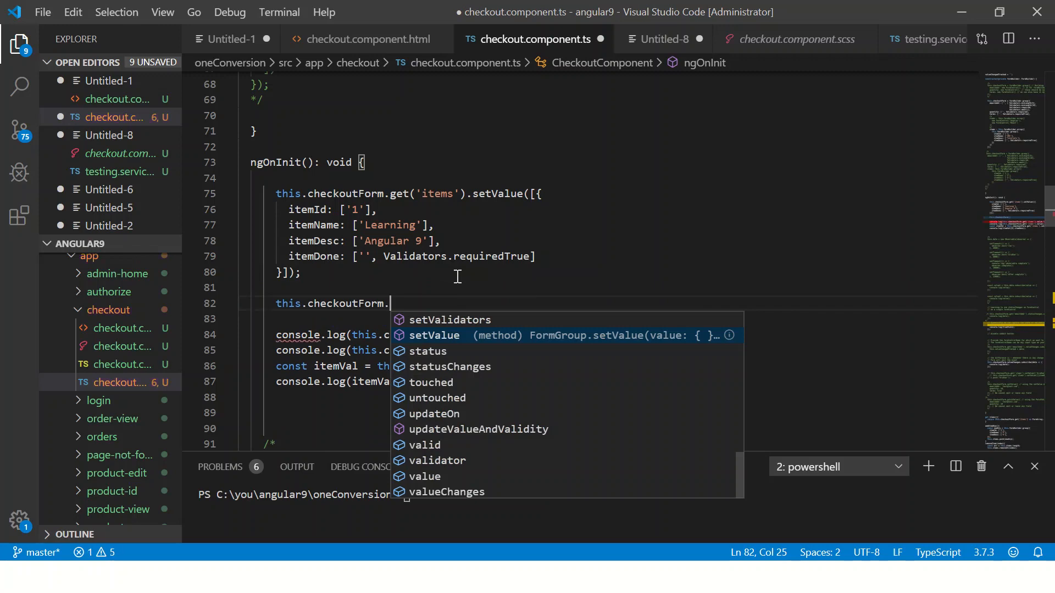
pyautogui.write('reset();')
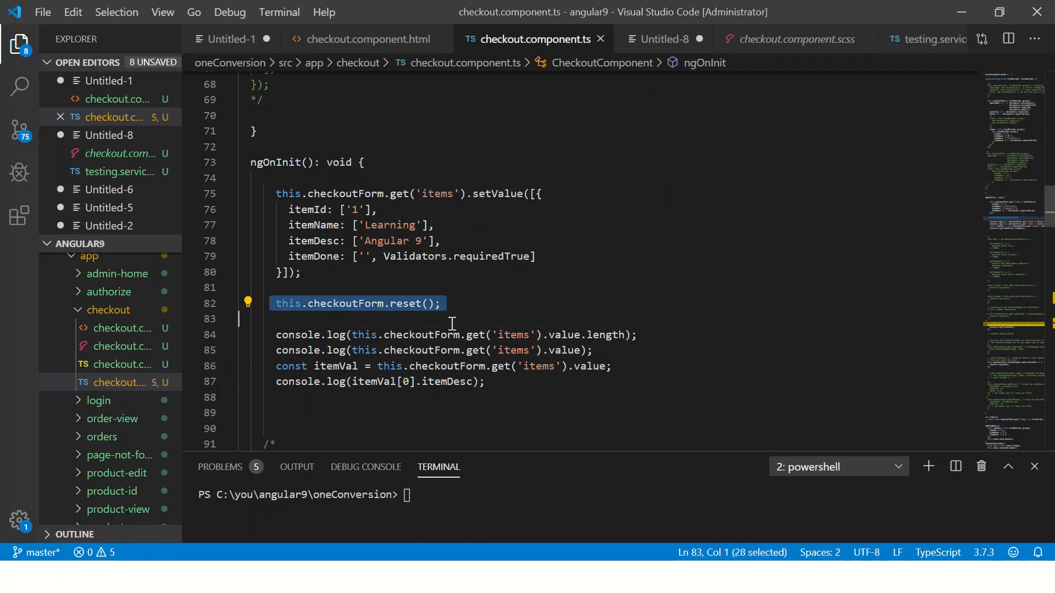
pyautogui.press('Delete')
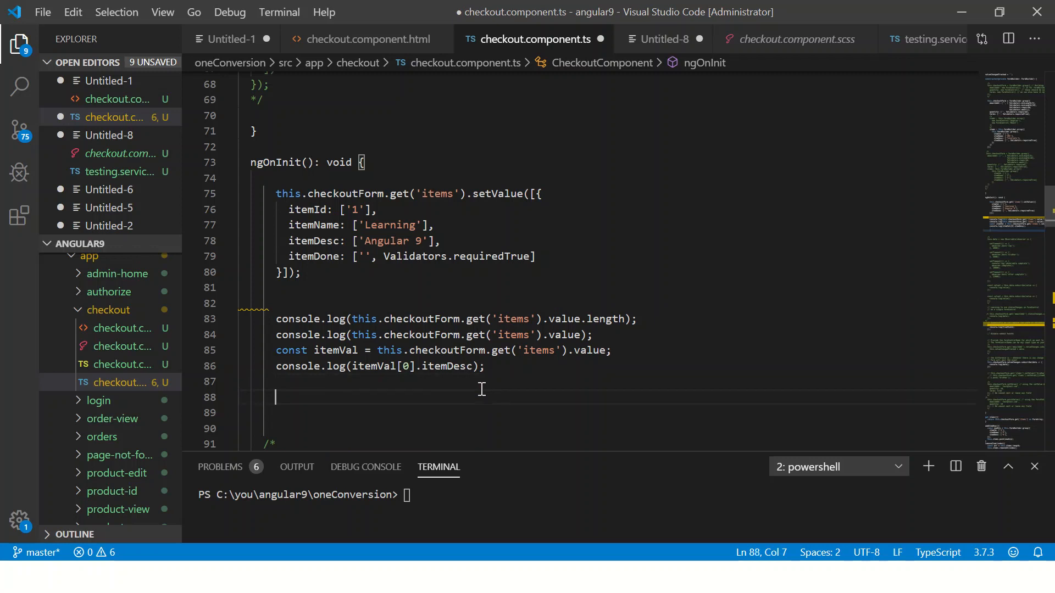
pyautogui.write('this.checkoutForm.reset();')
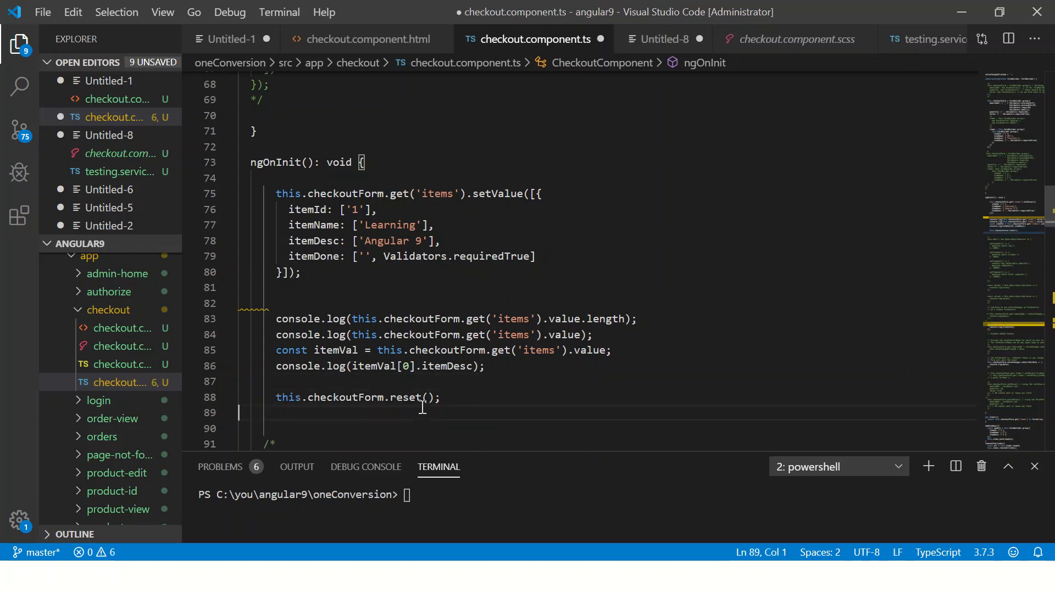
# - Rewrite it as this.checkoutForm.get('items').reset() so only the items array resets
pyautogui.doubleClick(403, 396)
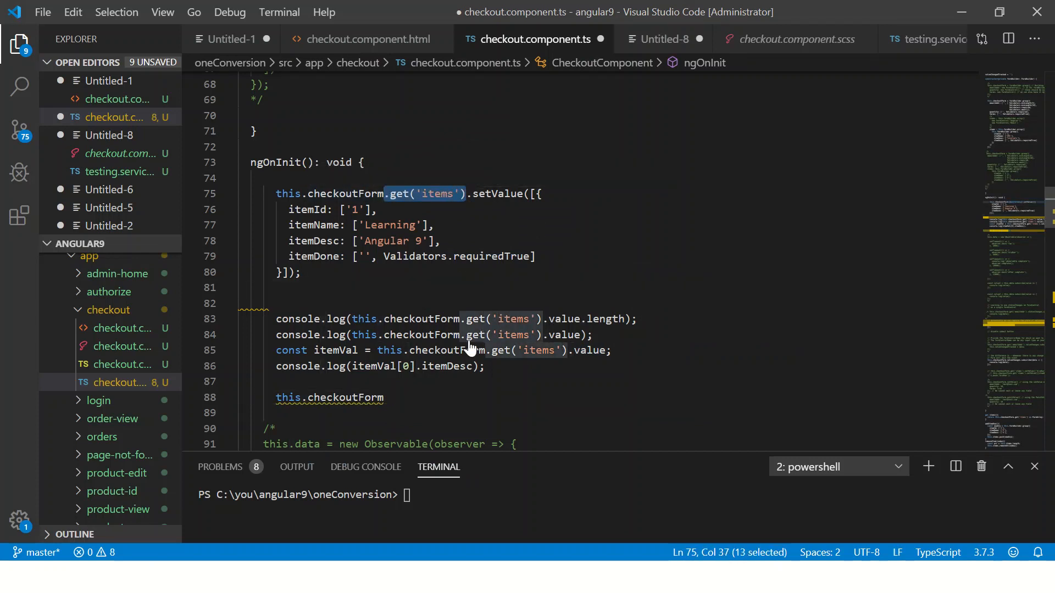
pyautogui.write(".get('items')")
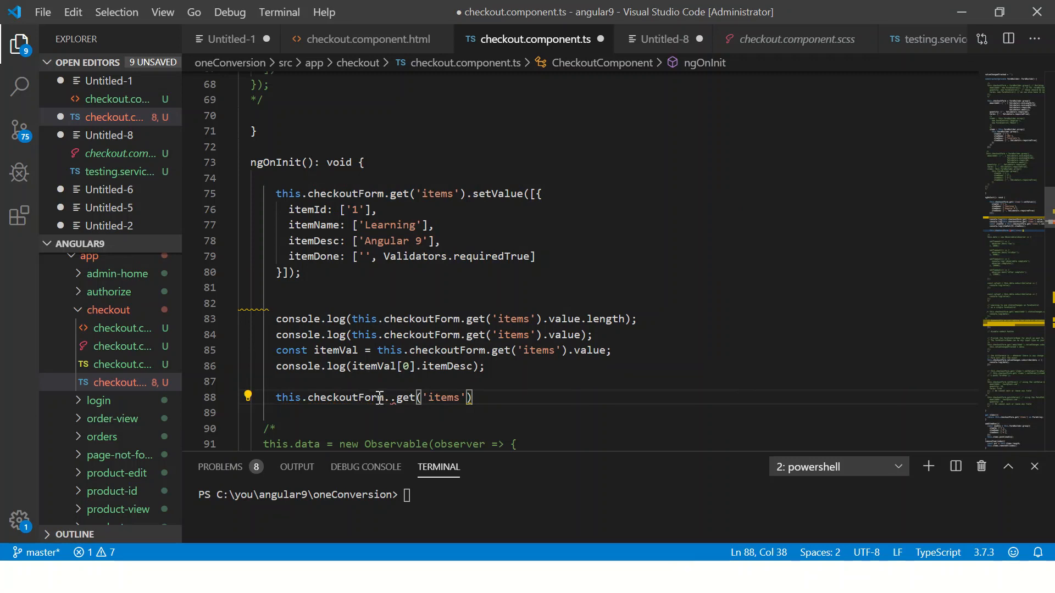
pyautogui.write('.')
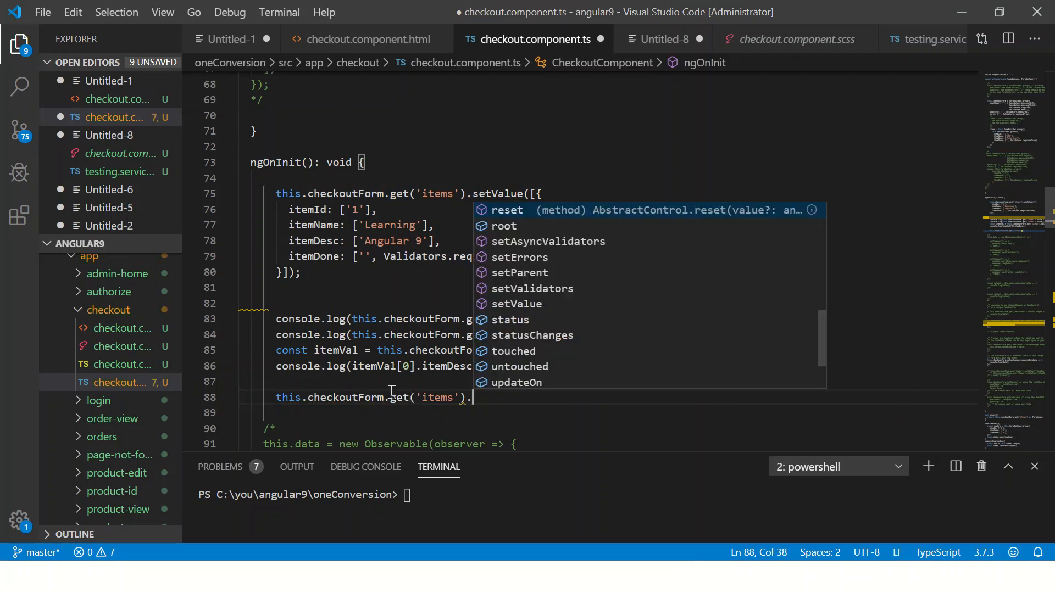
pyautogui.write('reset')
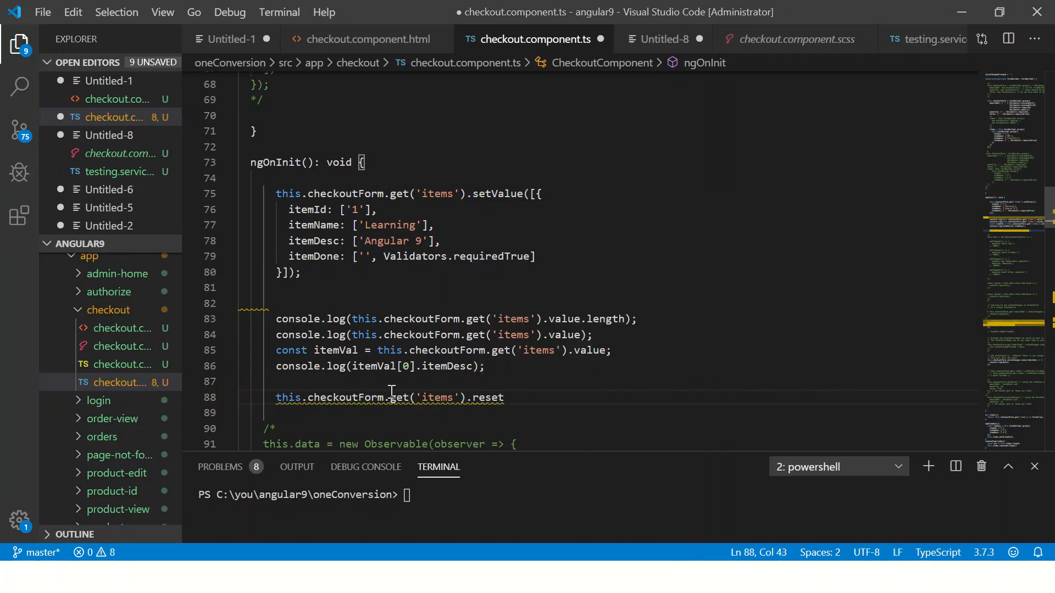
pyautogui.write('();')
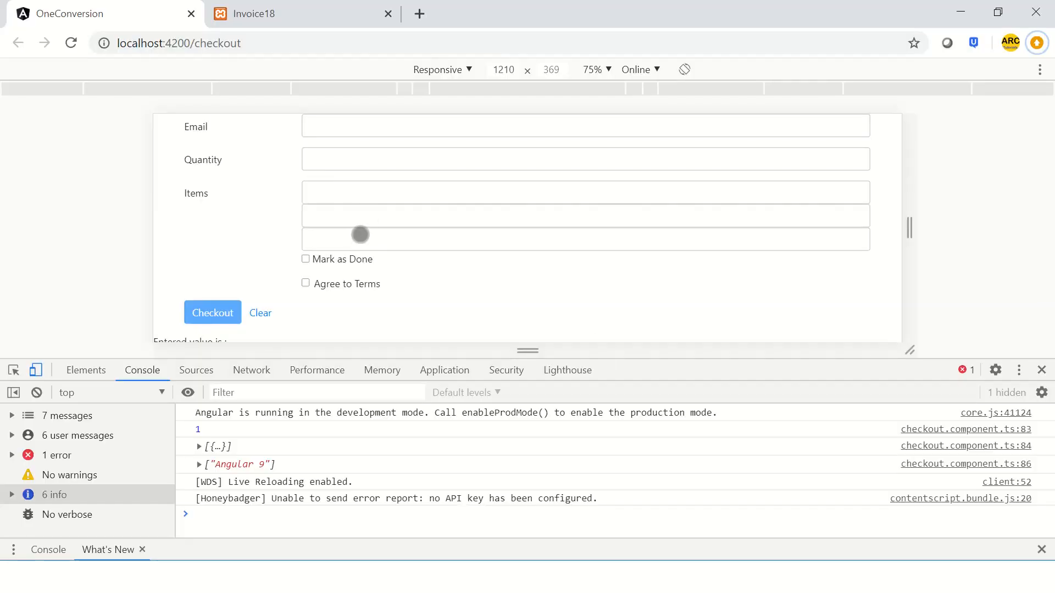
# - Return from the Chrome checkout page to the top of ngOnInit in the editor
pyautogui.click(70, 43)
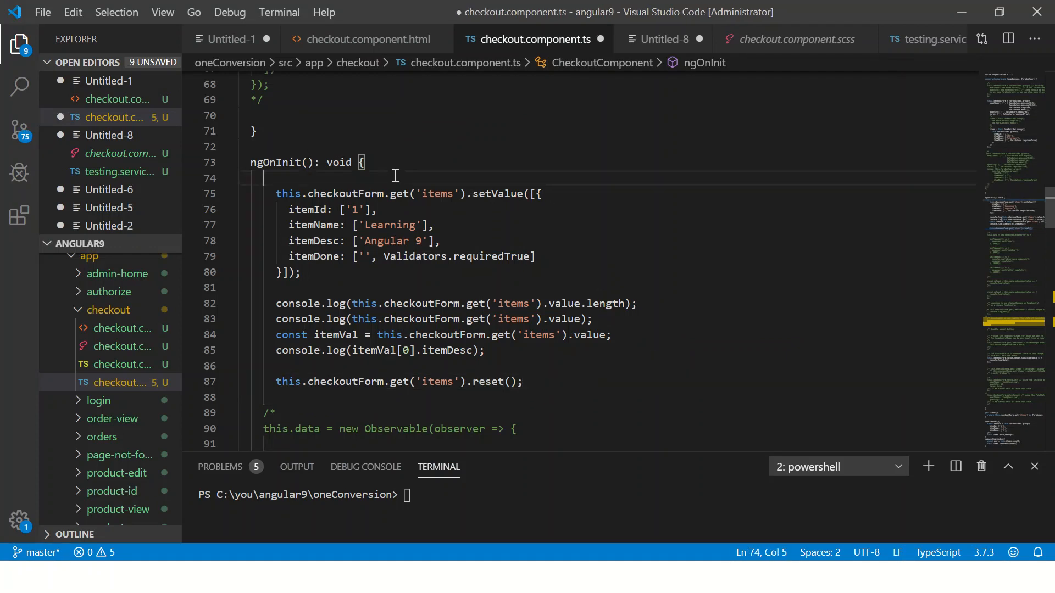
# - Comment the start of ngOnInit with notes on getting length and getting an individual array element
pyautogui.press('enter')
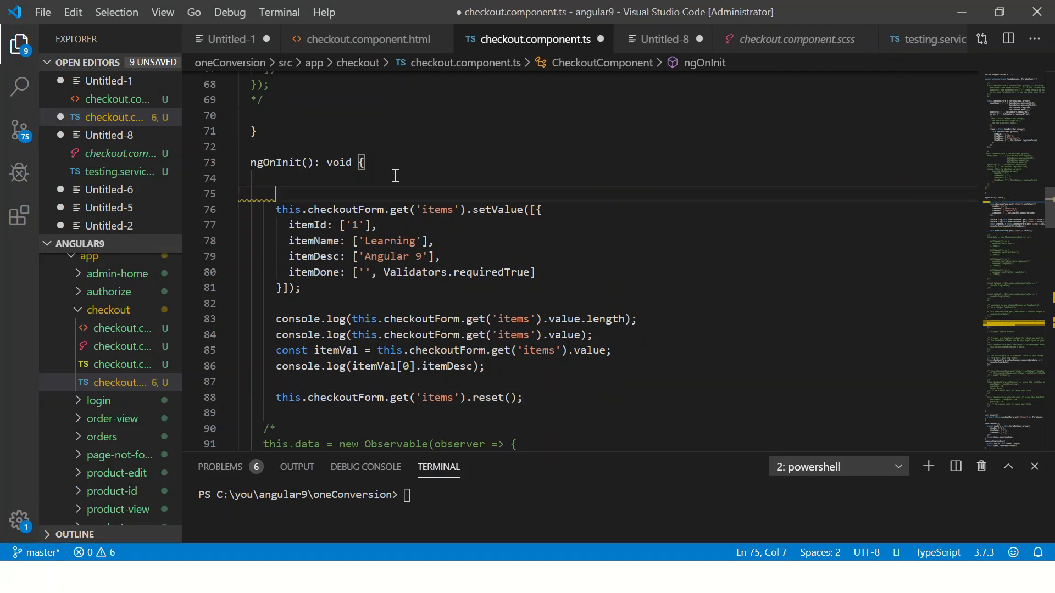
pyautogui.write('//')
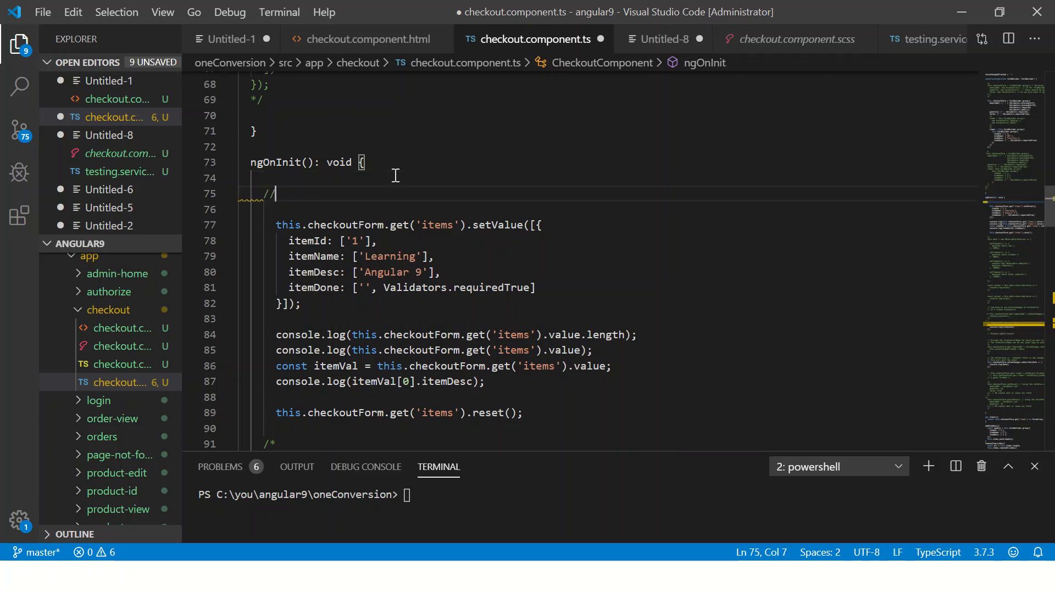
pyautogui.write('gett')
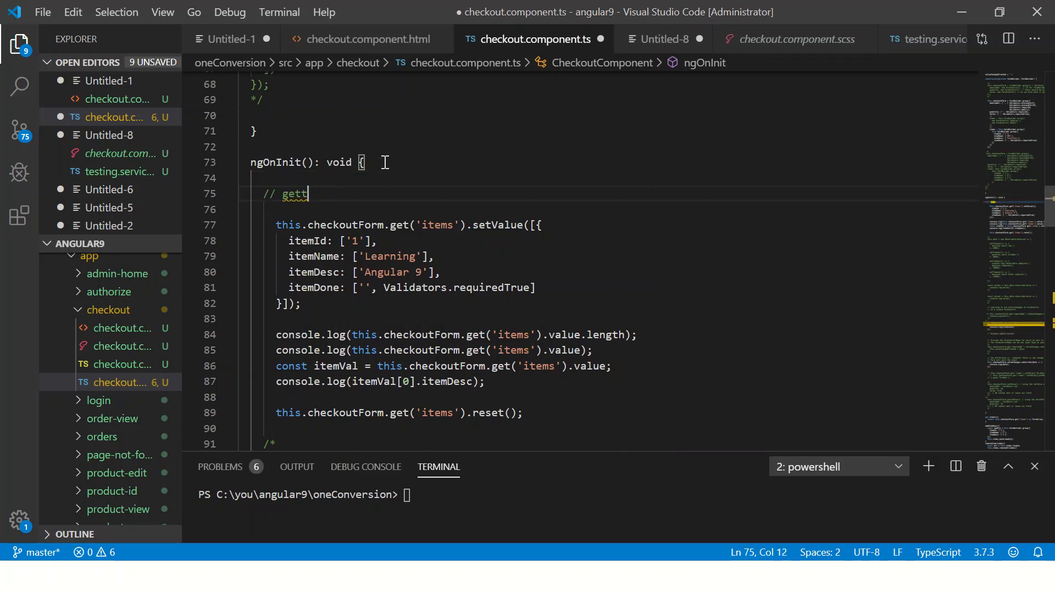
pyautogui.write('ing length')
pyautogui.write('//')
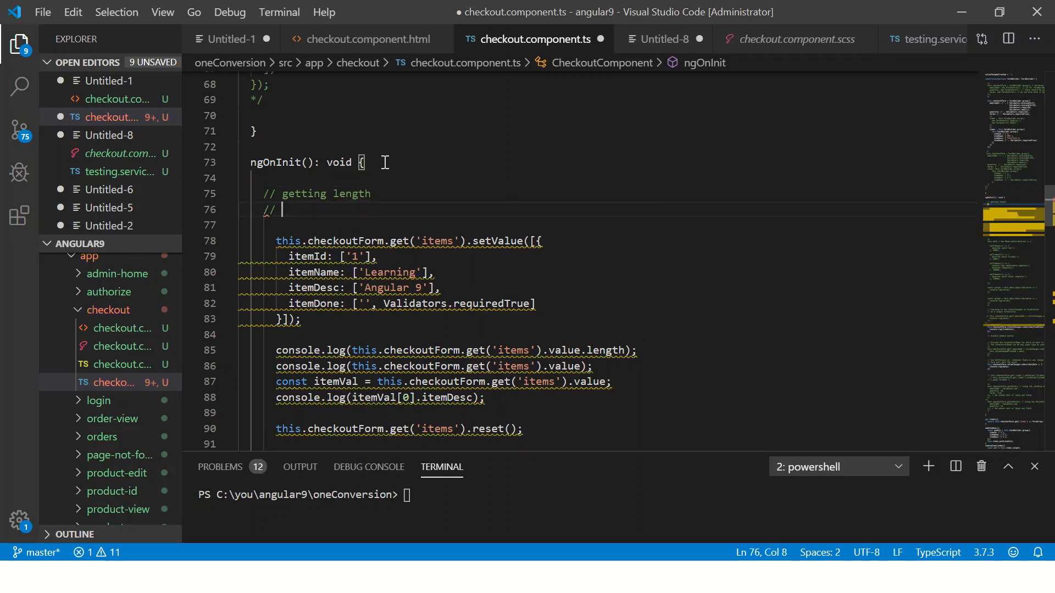
pyautogui.write('getting indi')
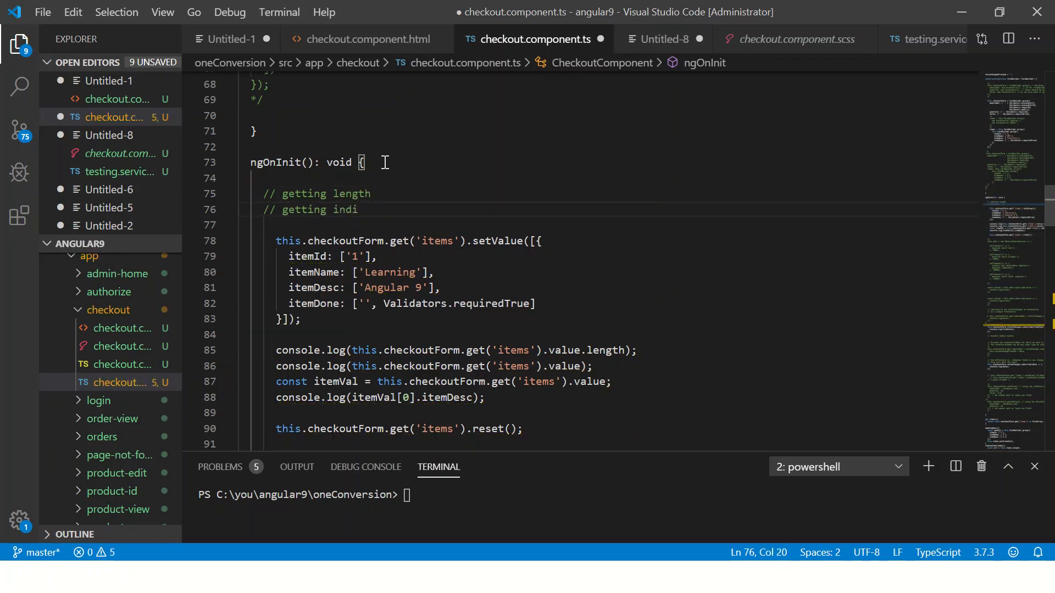
pyautogui.write('vidual array item')
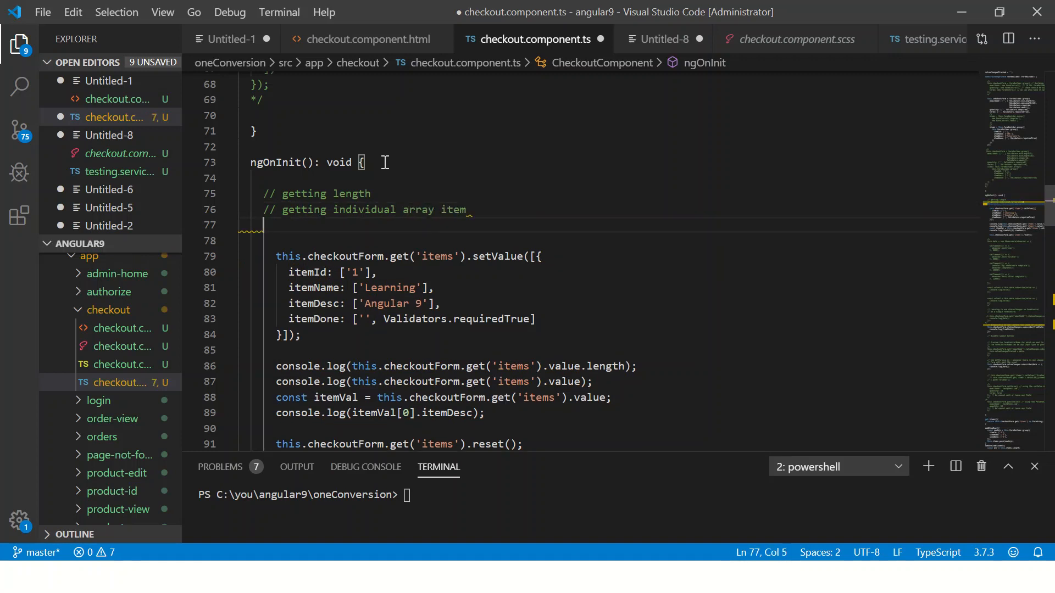
pyautogui.write('ekem')
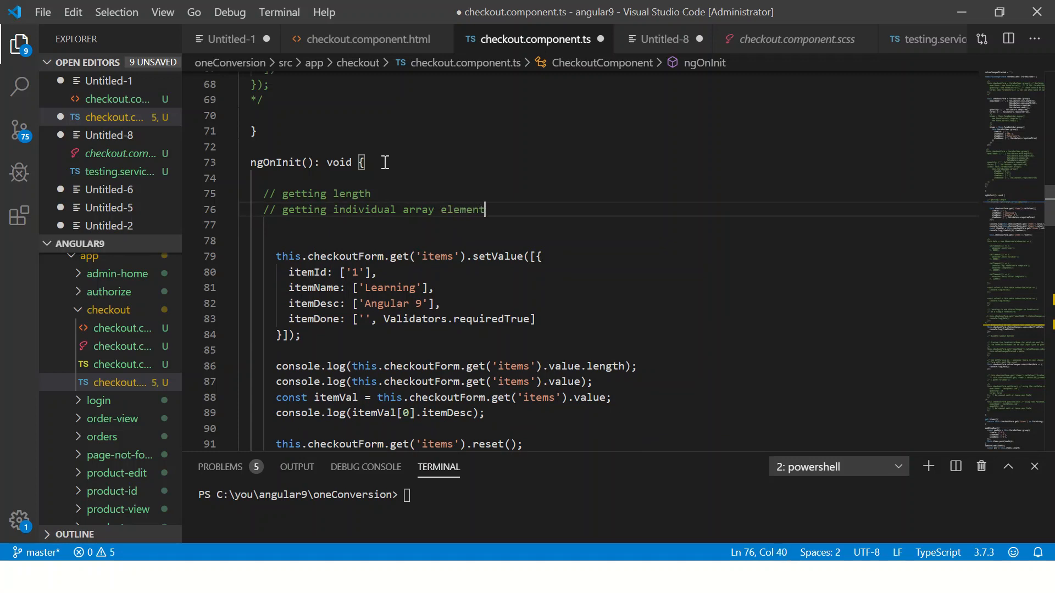
# - Add comments on setting array values, resetting, and 'whatever you can do it with FormArray :)'
pyautogui.write('// get array')
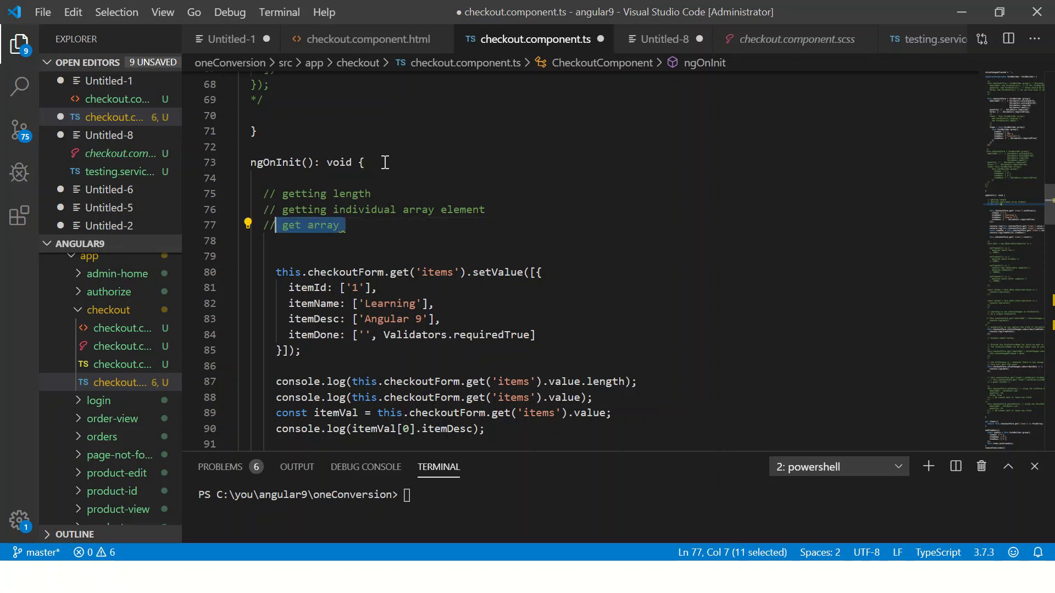
pyautogui.write('set arr')
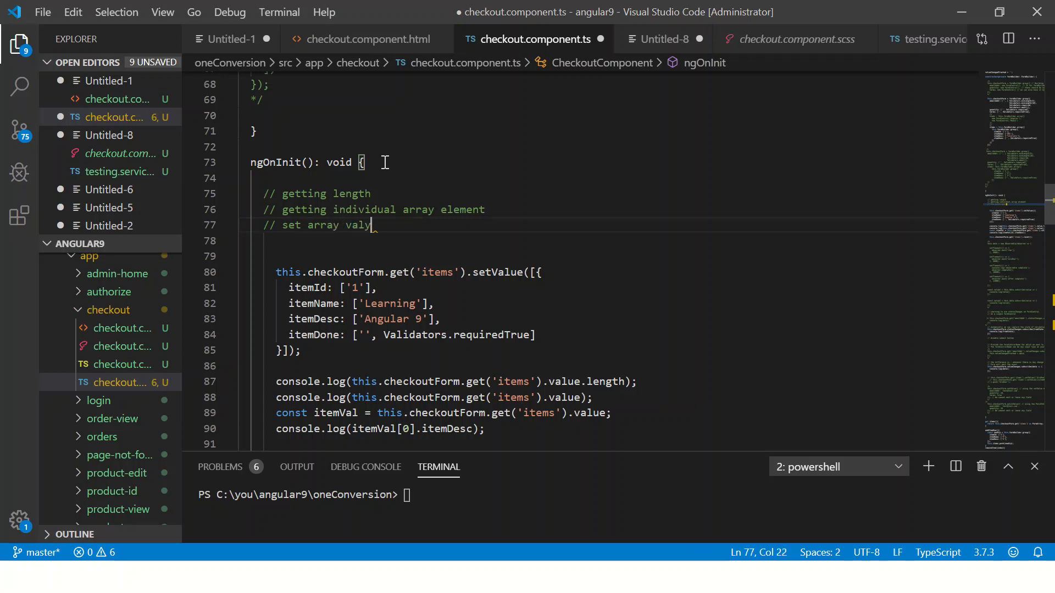
pyautogui.write('es for elements')
pyautogui.click(607, 241)
pyautogui.write('/// reset array')
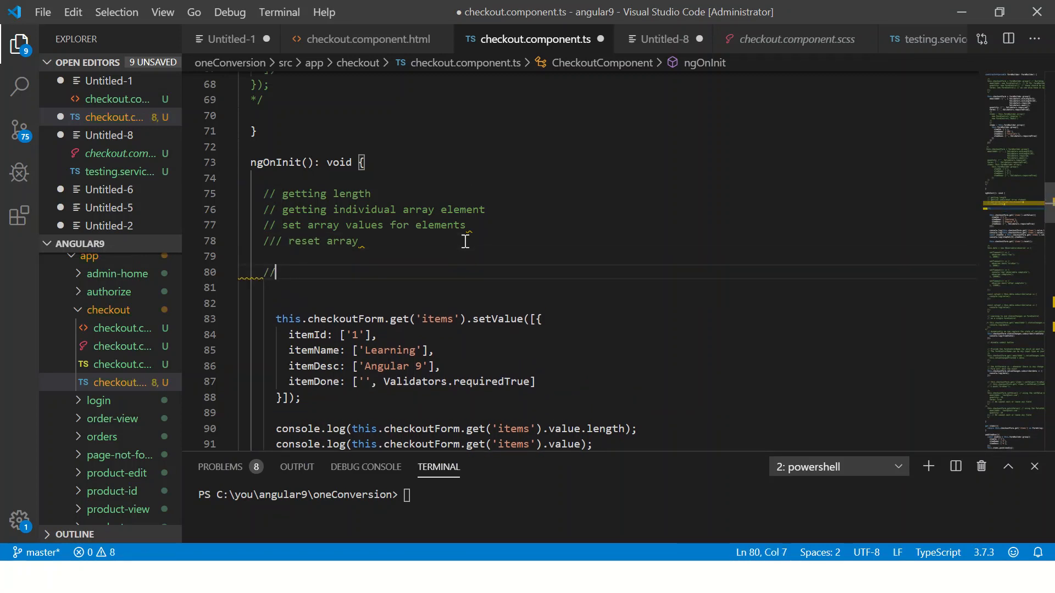
pyautogui.write('whatever you can do with an Array - you c')
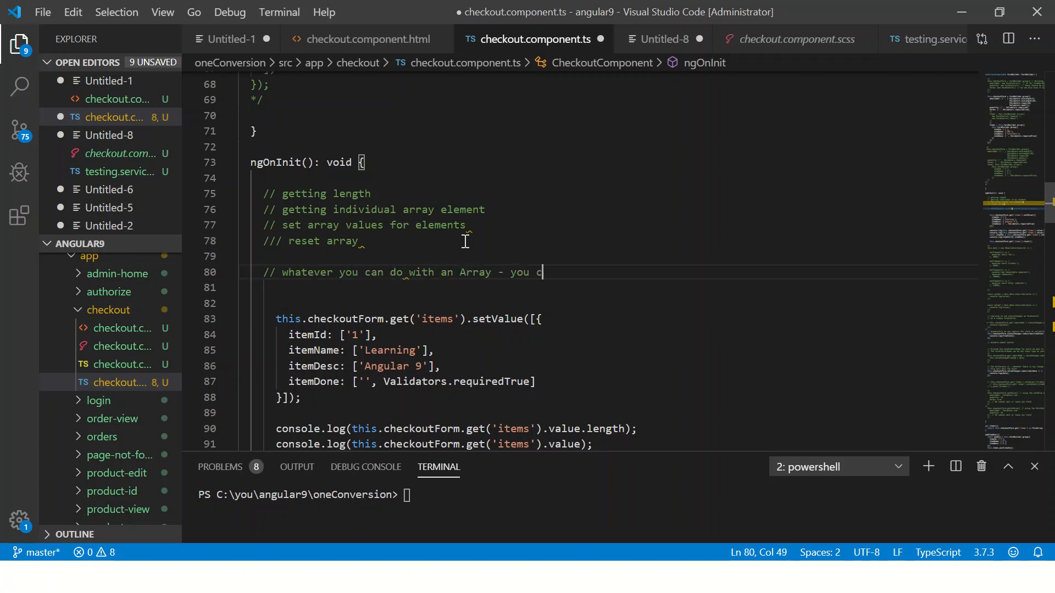
pyautogui.write('an do it with Form')
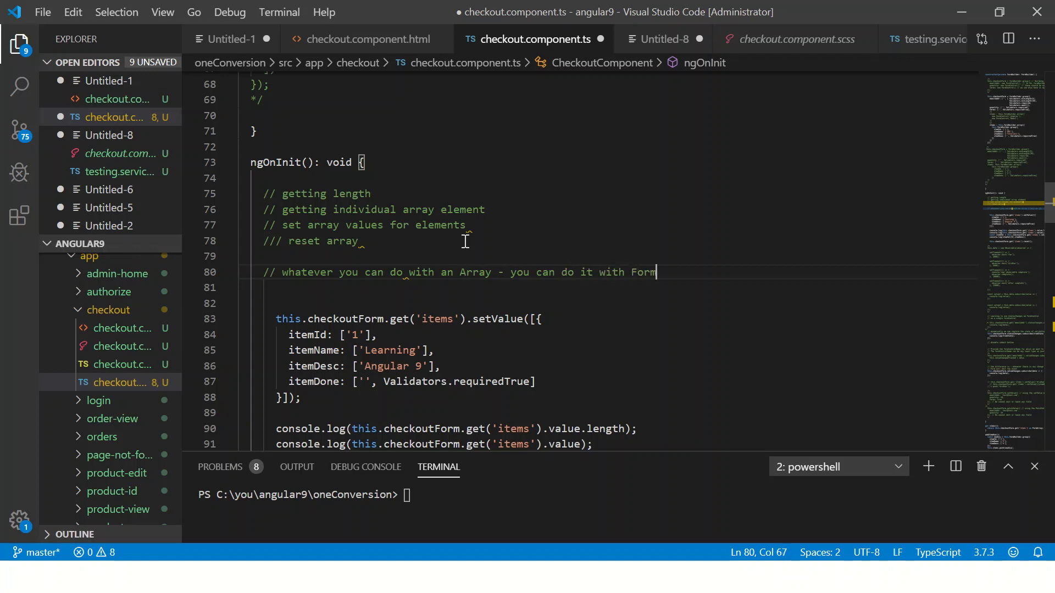
pyautogui.write('Array :)')
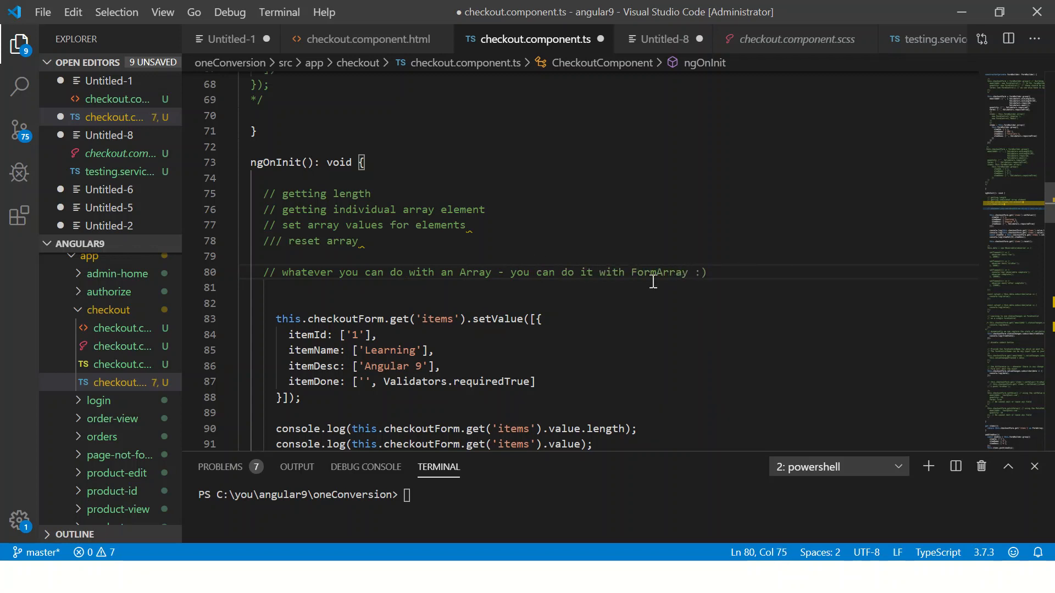